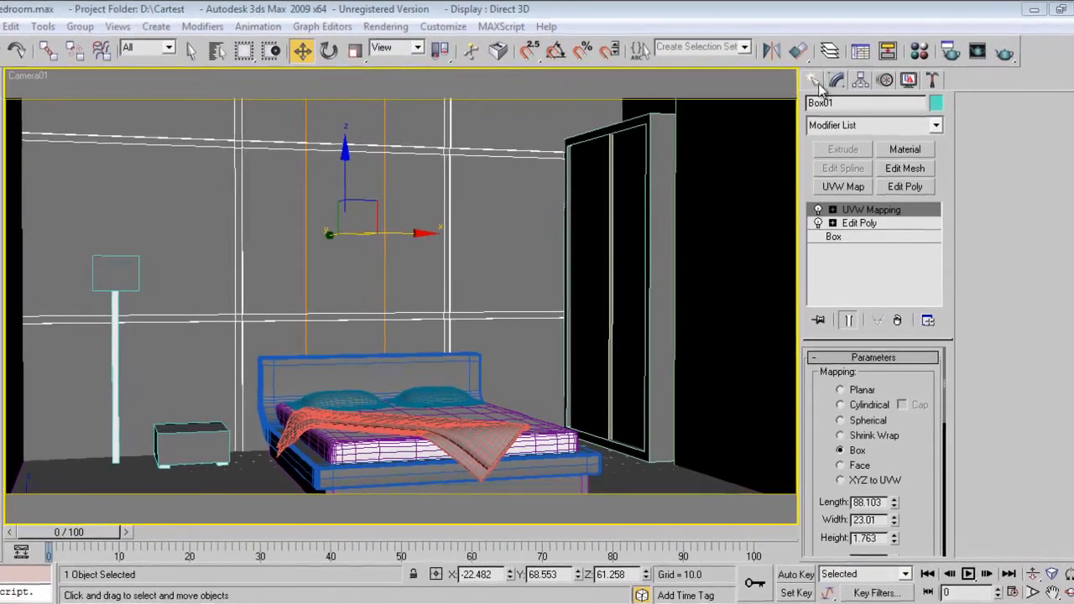
Start a VRayLight from the V-Ray light family in the Create panel
left_click(861, 105)
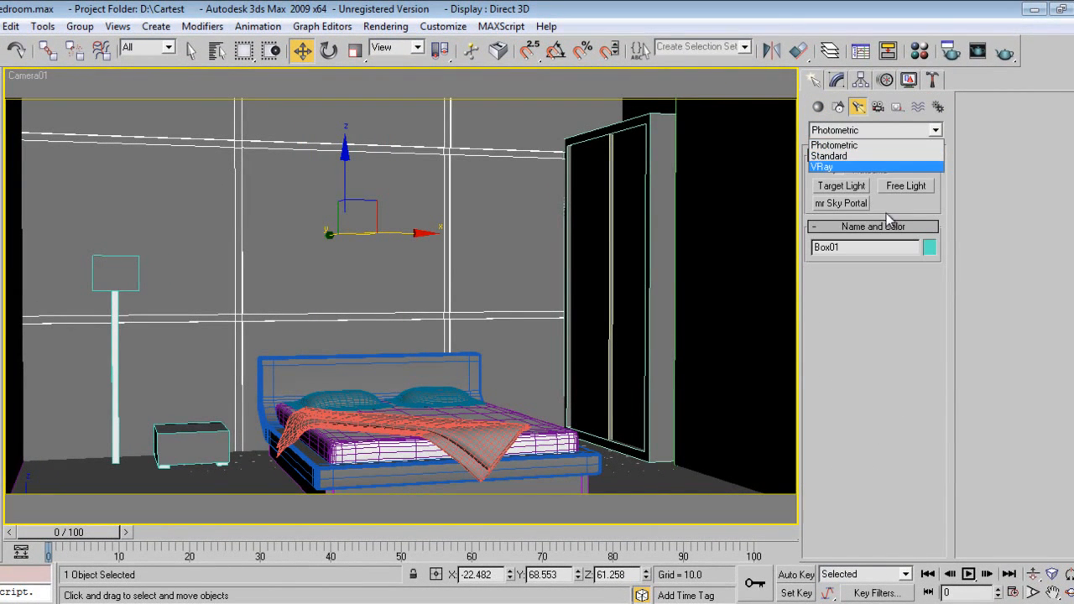
left_click(822, 166)
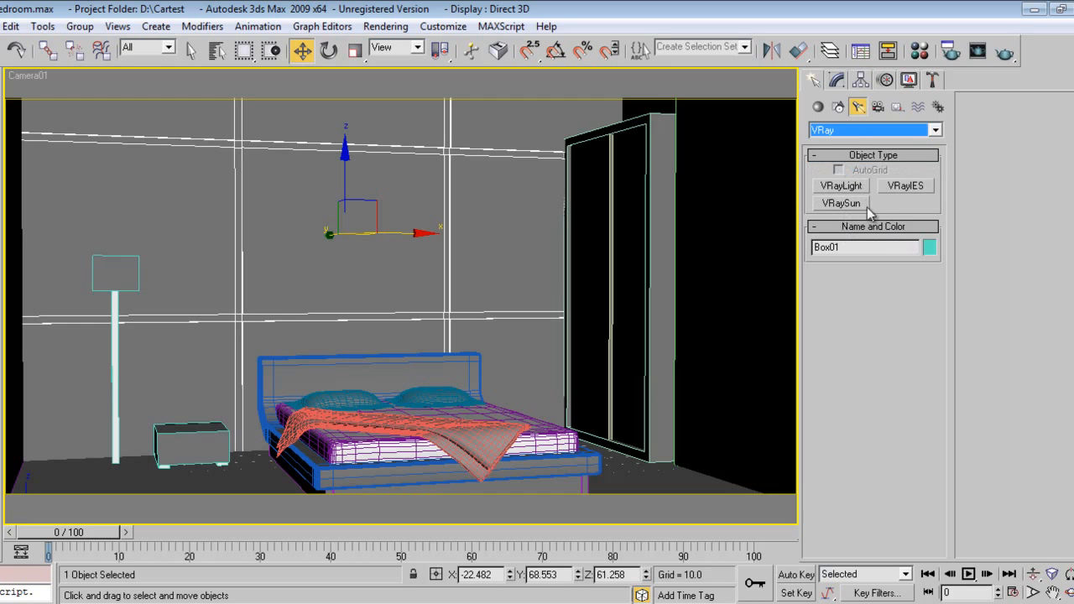
left_click(839, 185)
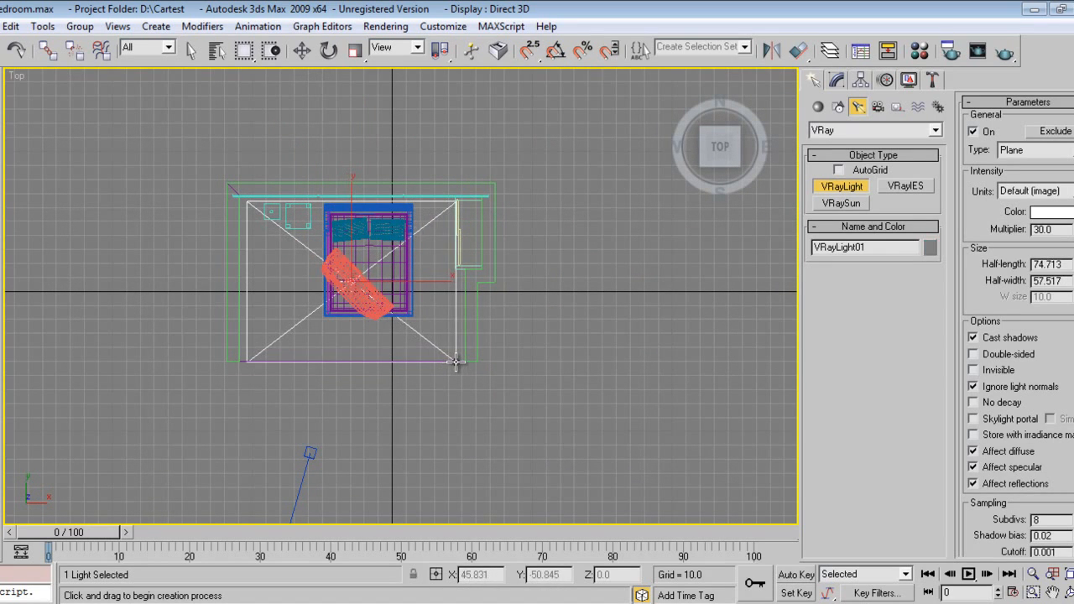
mouse_move(537, 404)
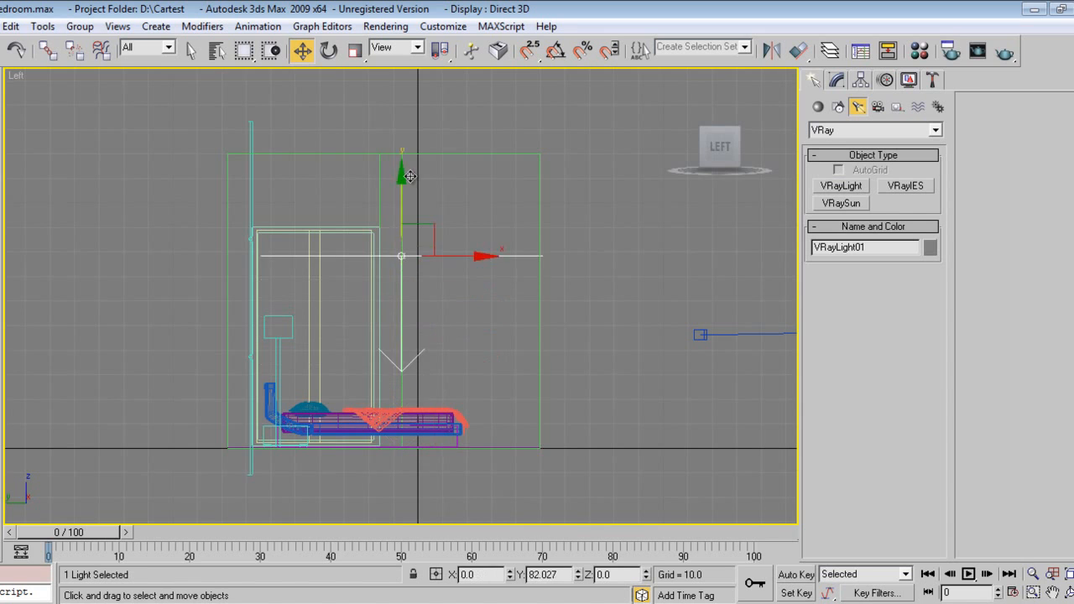
Raise the plane light to ceiling height and tint its colour off-white
left_click_drag(411, 177, 411, 95)
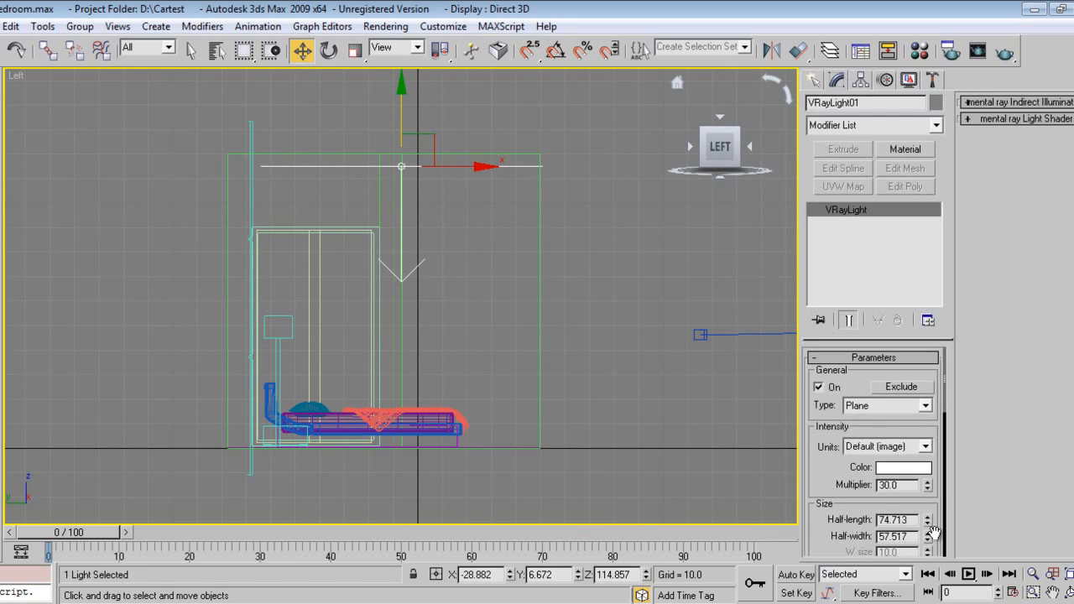
left_click(893, 466)
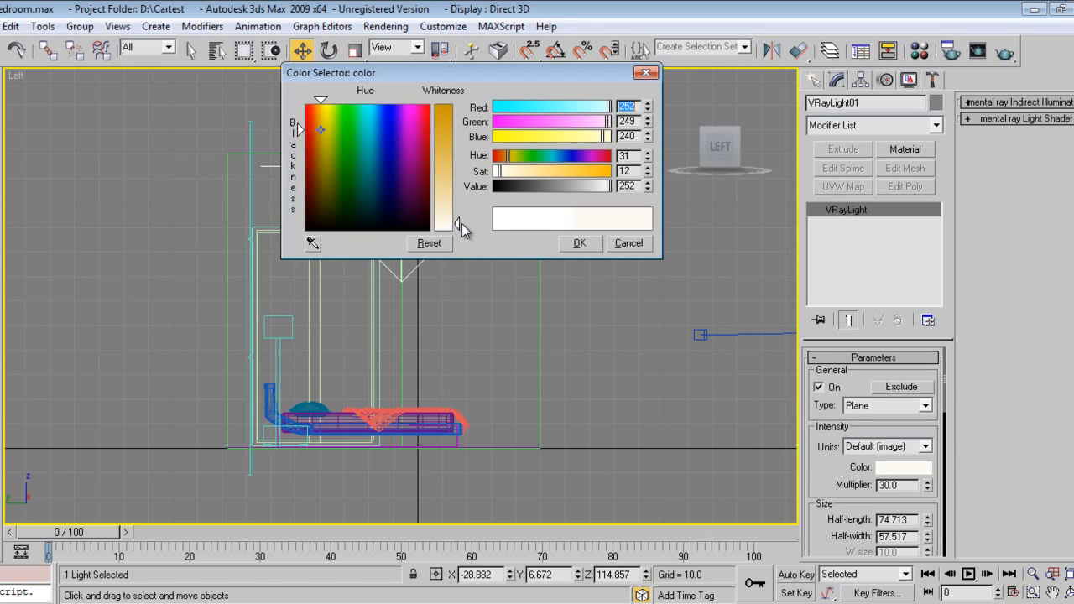
left_click(577, 241)
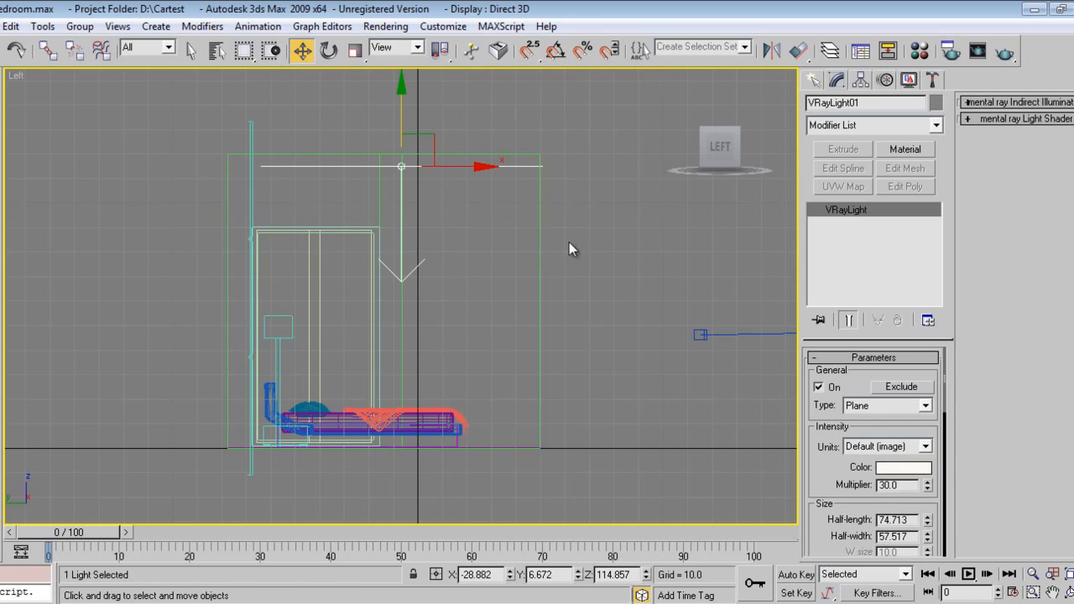
Set the plane light's multiplier to 1.0 and make it invisible in renders
left_click(905, 483)
type("1")
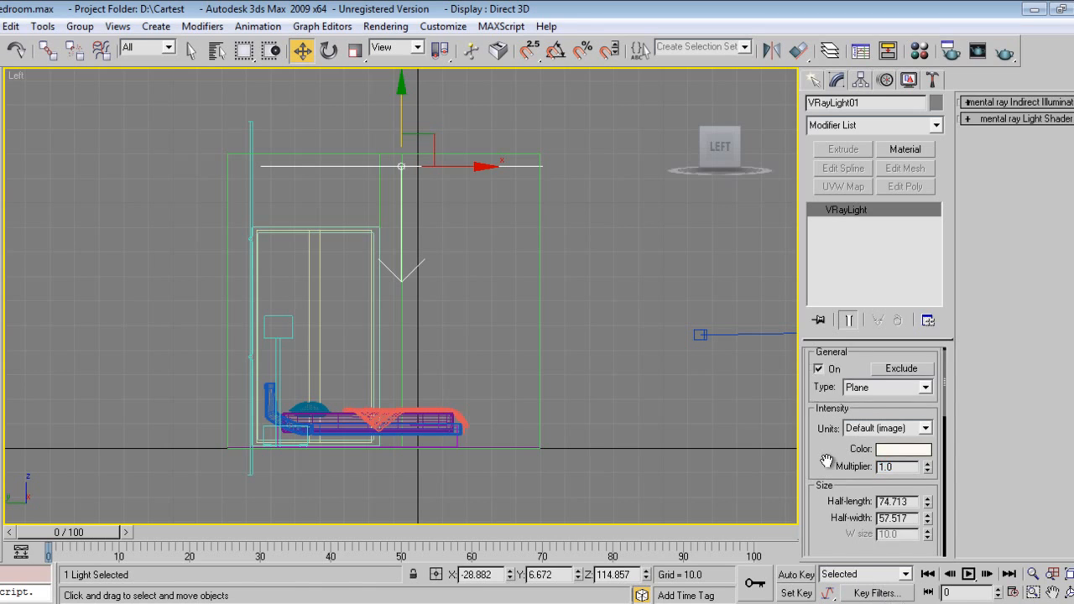
scroll("down", 3)
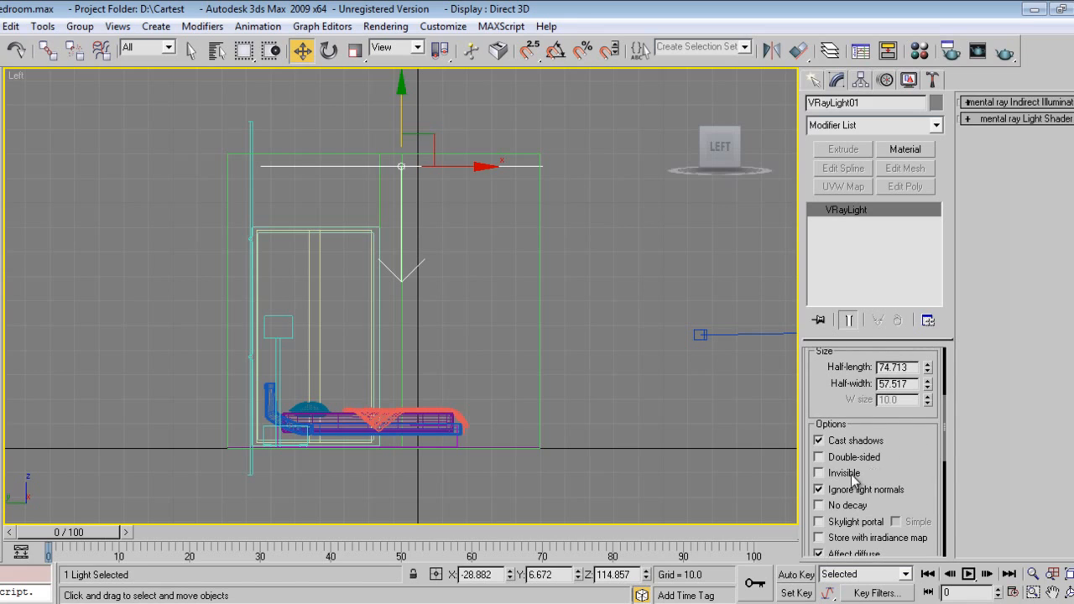
left_click(819, 473)
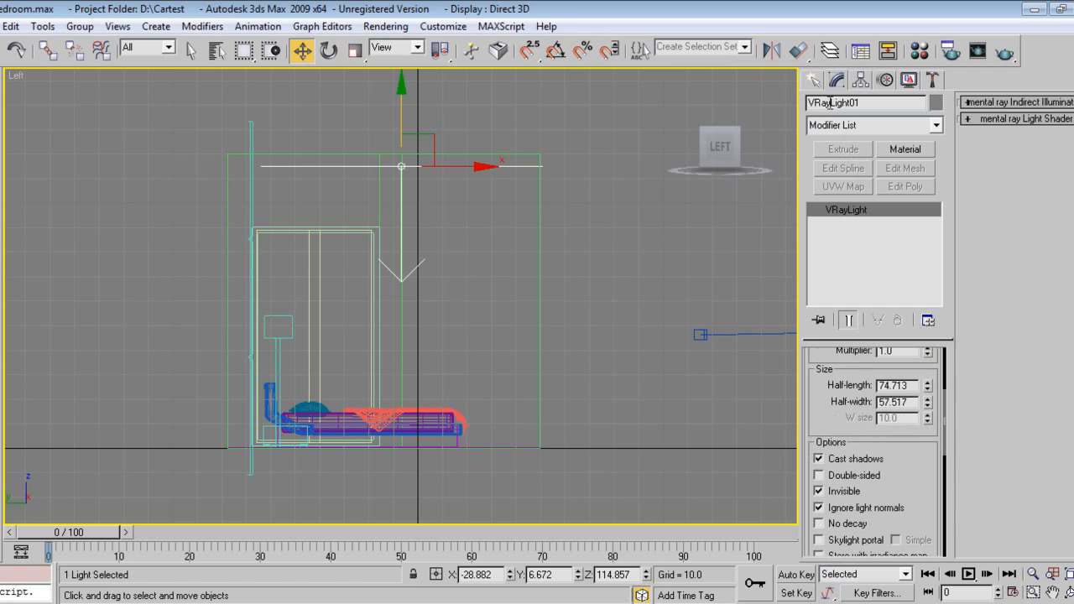
left_click(835, 79)
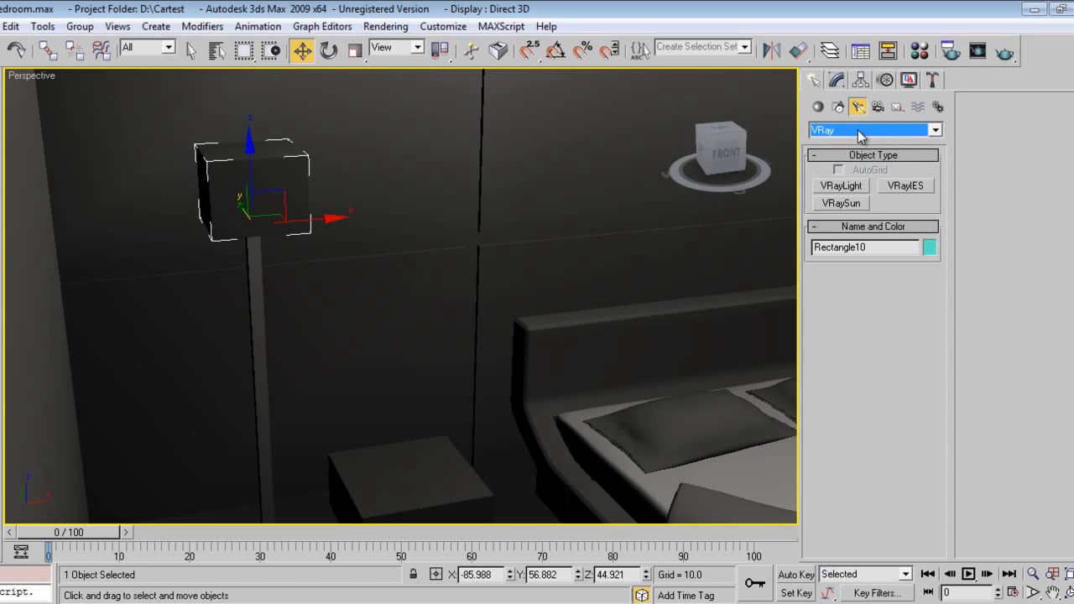
Draw a V-Ray sphere light at the floor lamp's shade in the top view, multiplier 5
left_click(841, 185)
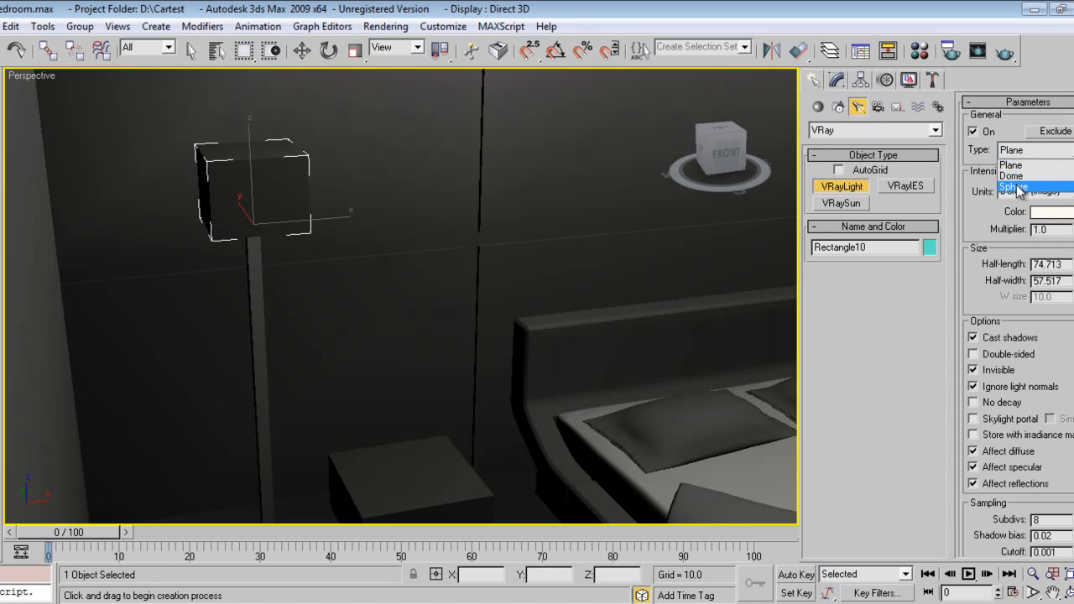
left_click(1015, 181)
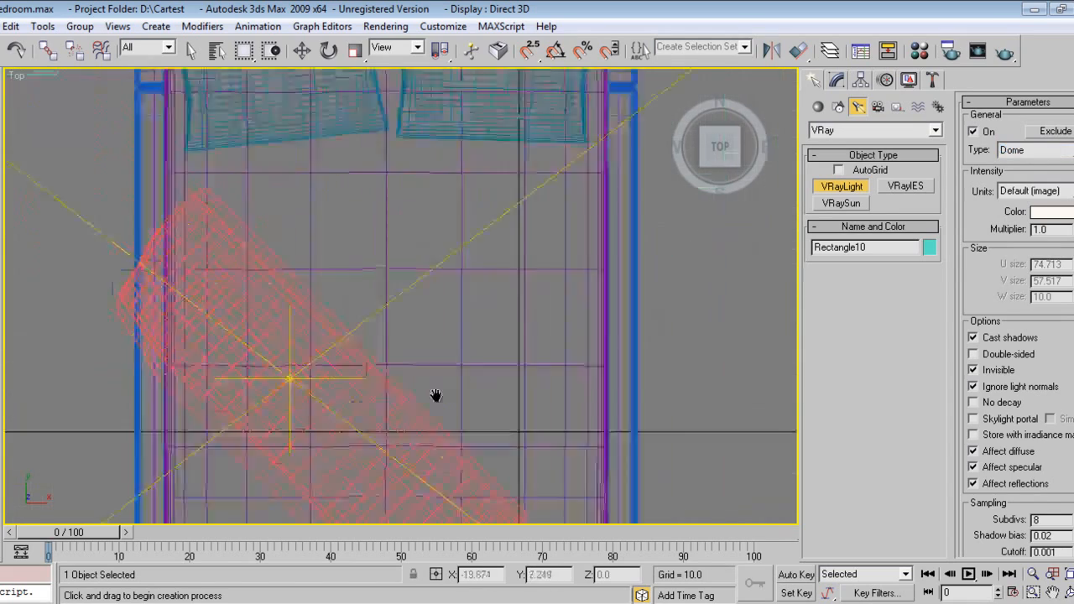
left_click_drag(436, 394, 147, 245)
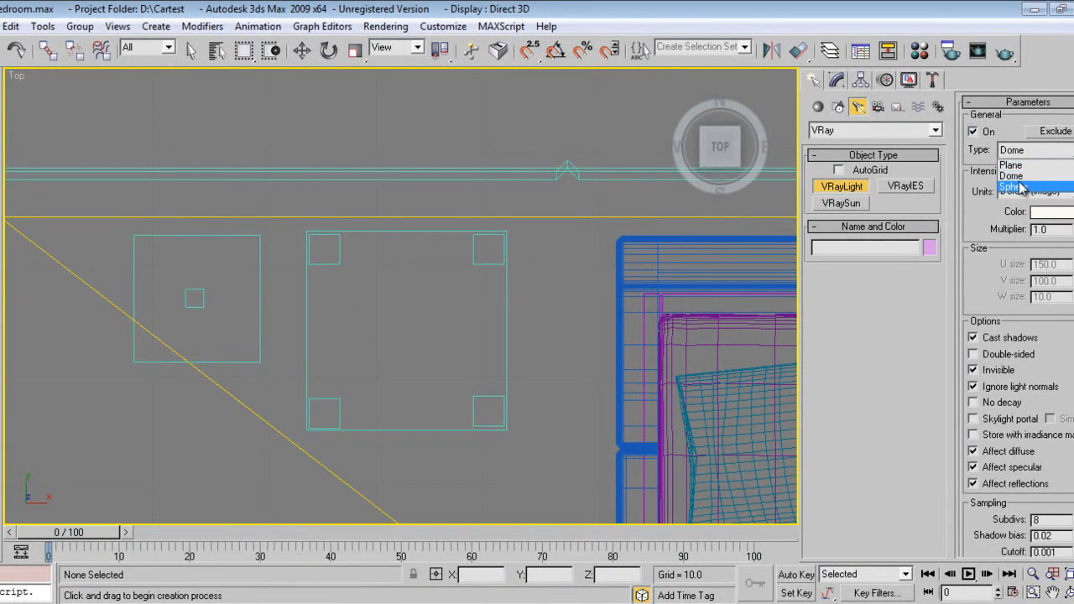
left_click(1020, 181)
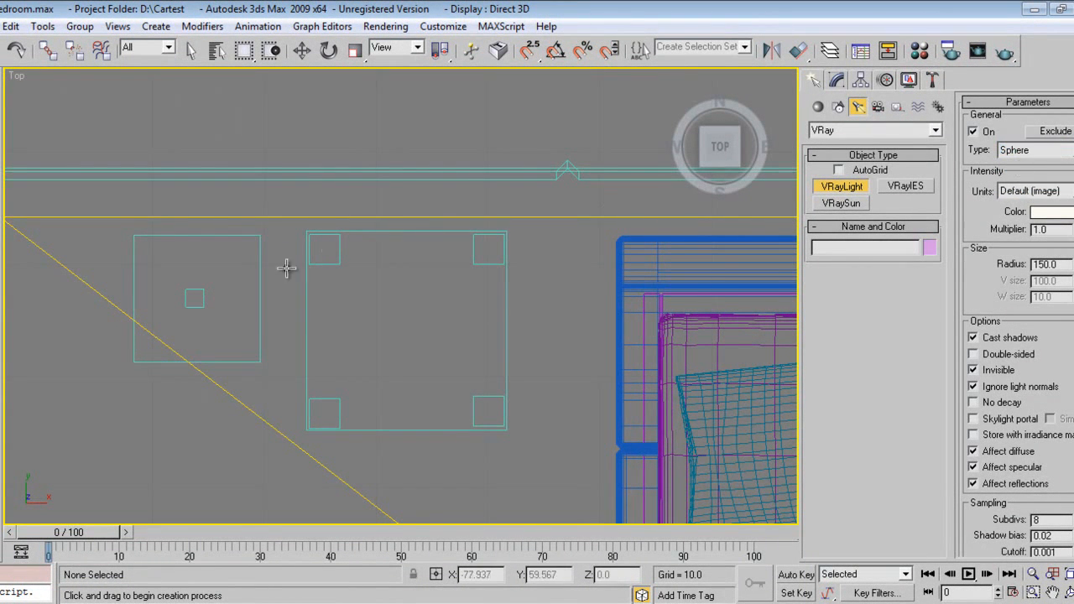
left_click_drag(195, 298, 222, 339)
type("5")
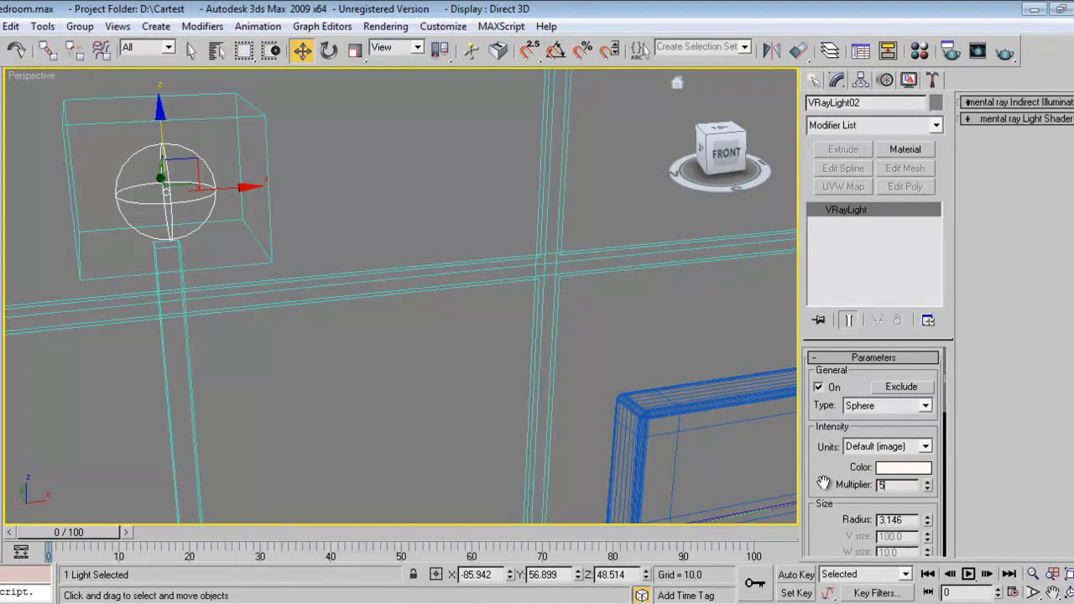
scroll("down", 3)
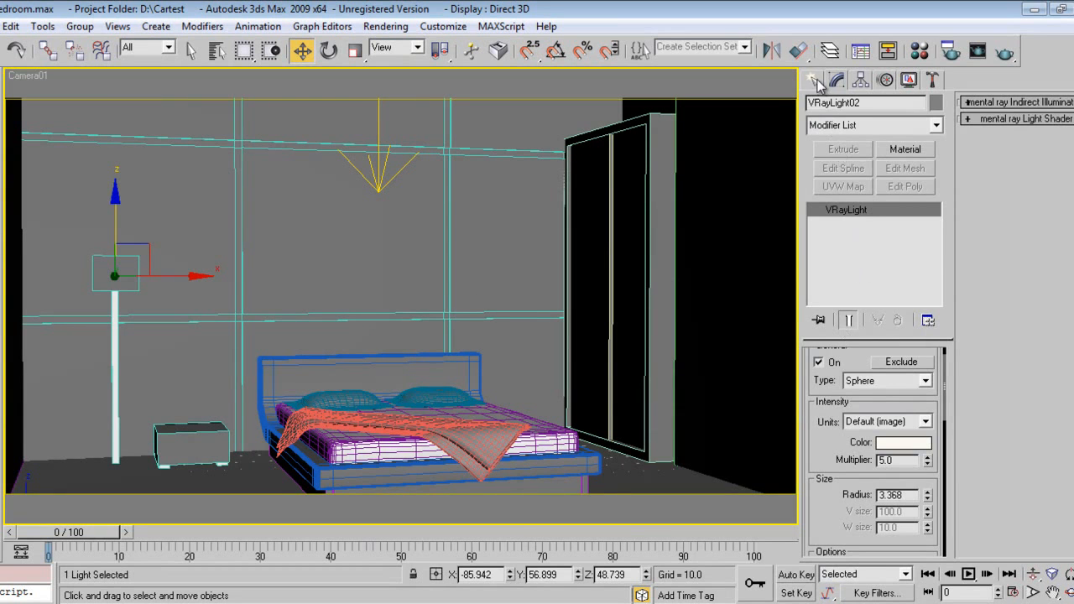
Set the render output size to 800 × 400 in Render Setup
left_click(819, 81)
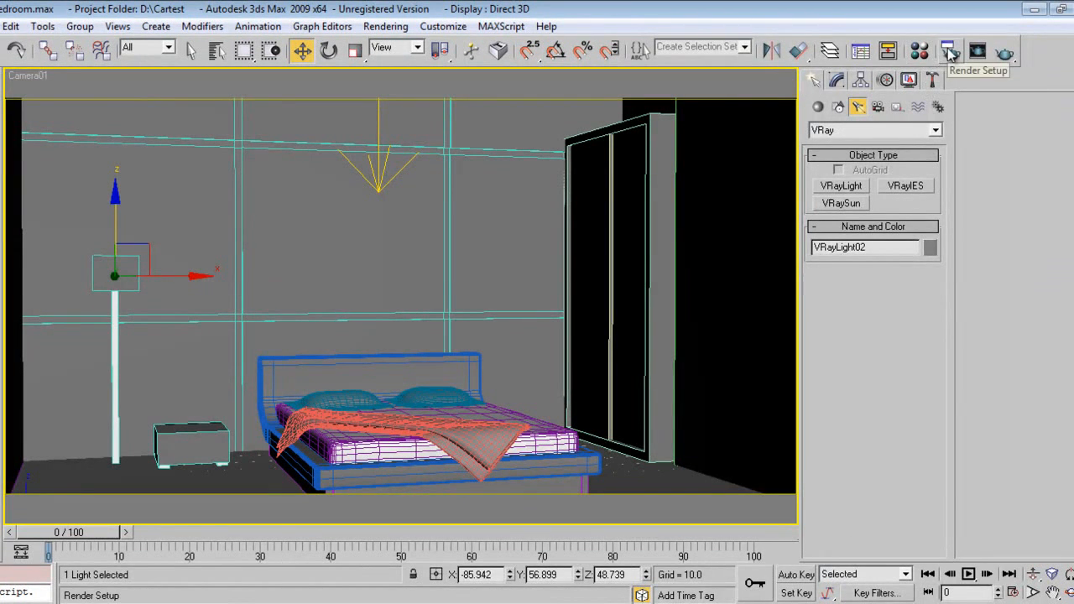
left_click(946, 47)
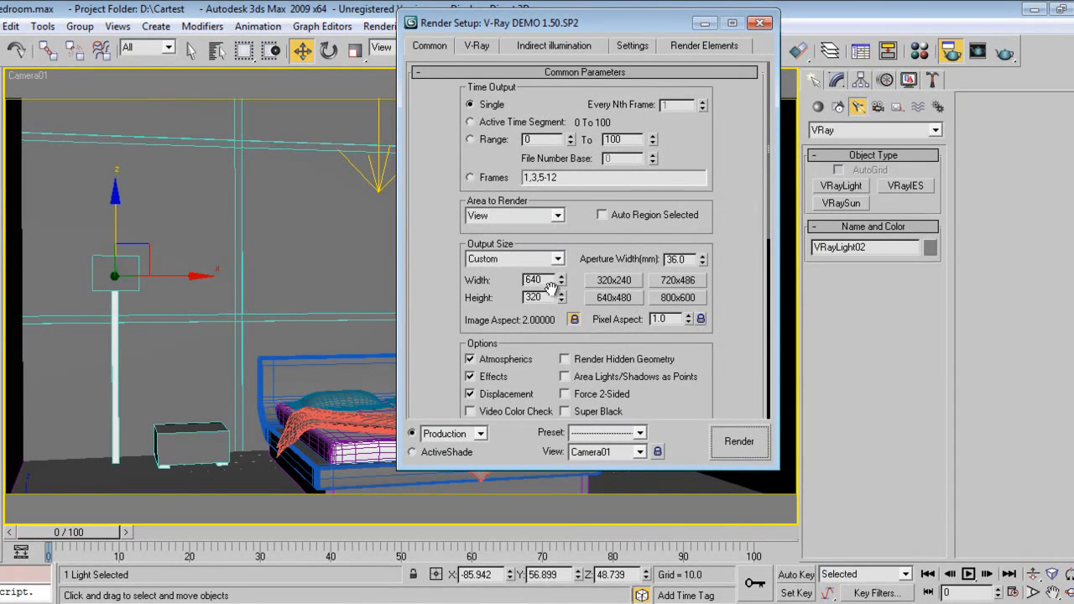
left_click(613, 296)
type("800")
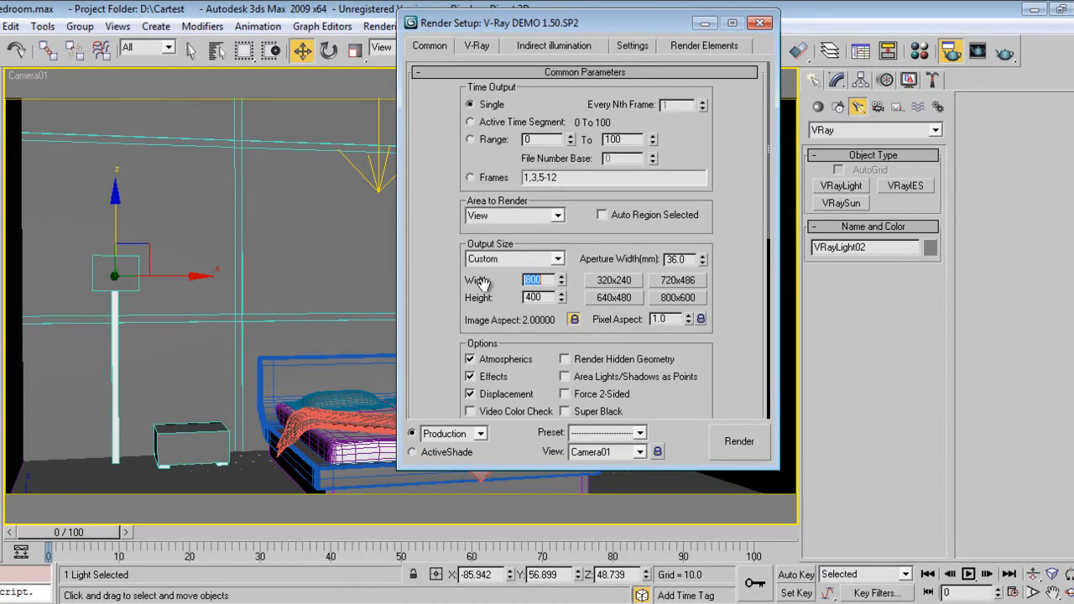
left_click(474, 46)
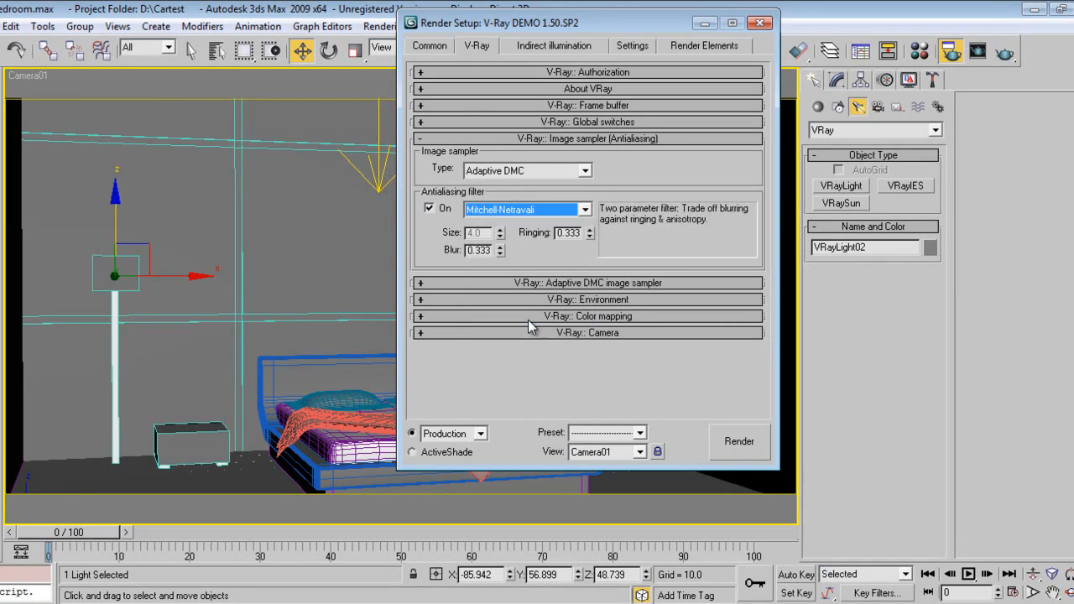
Set V-Ray colour mapping to Exponential and adjust light cache/system values with 5
left_click(587, 299)
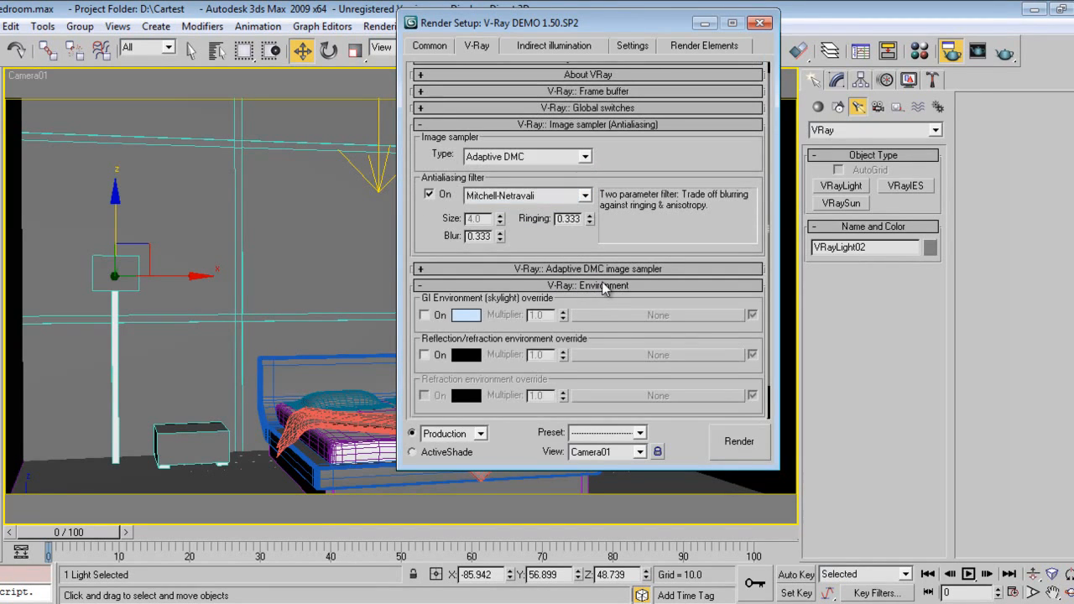
mouse_move(597, 305)
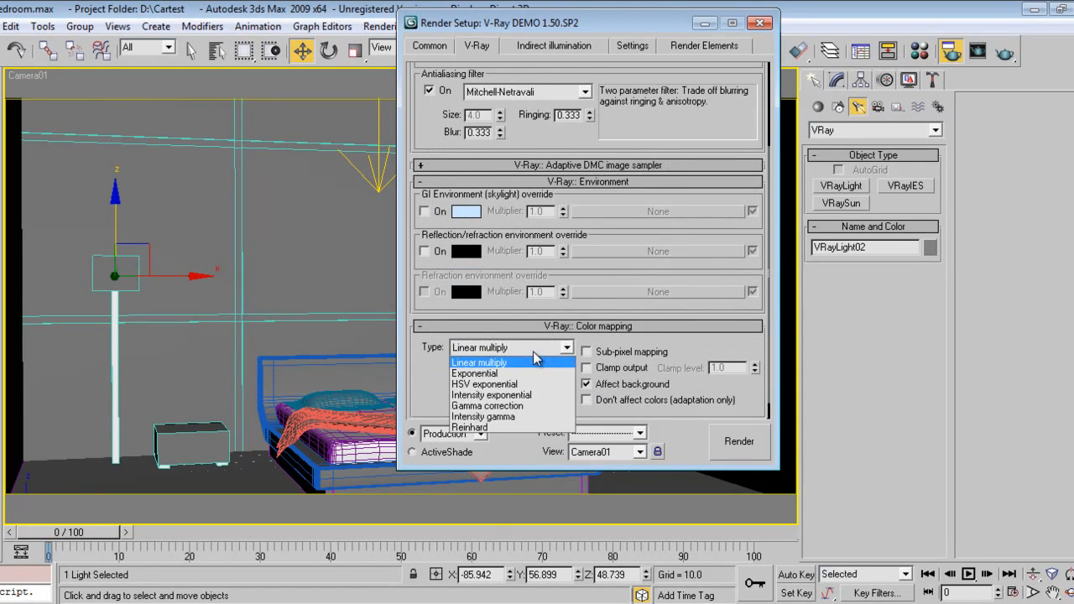
left_click(476, 372)
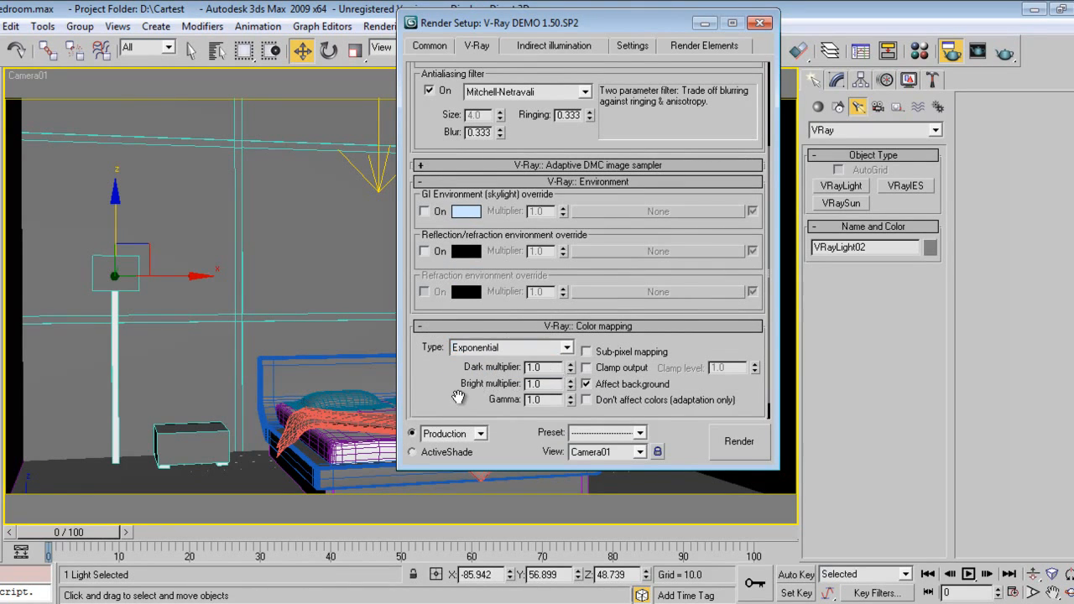
left_click(553, 46)
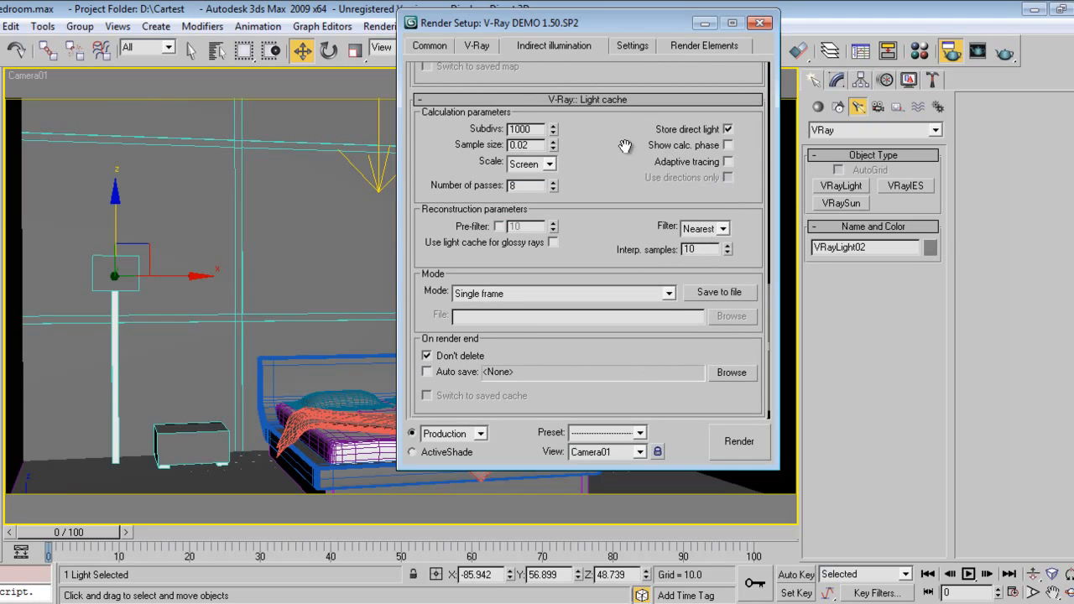
type("5")
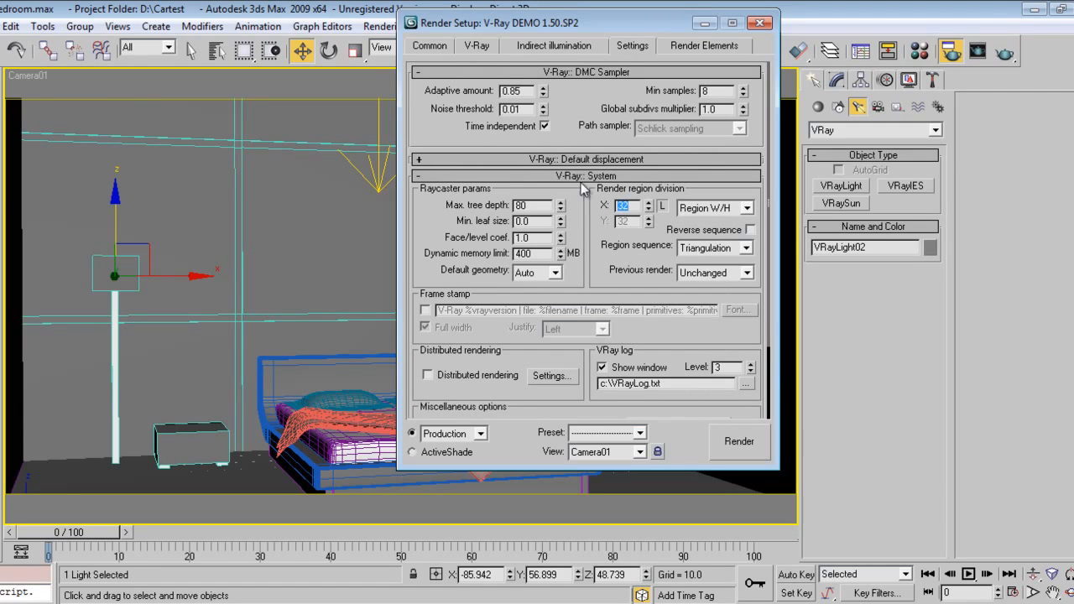
left_click(429, 46)
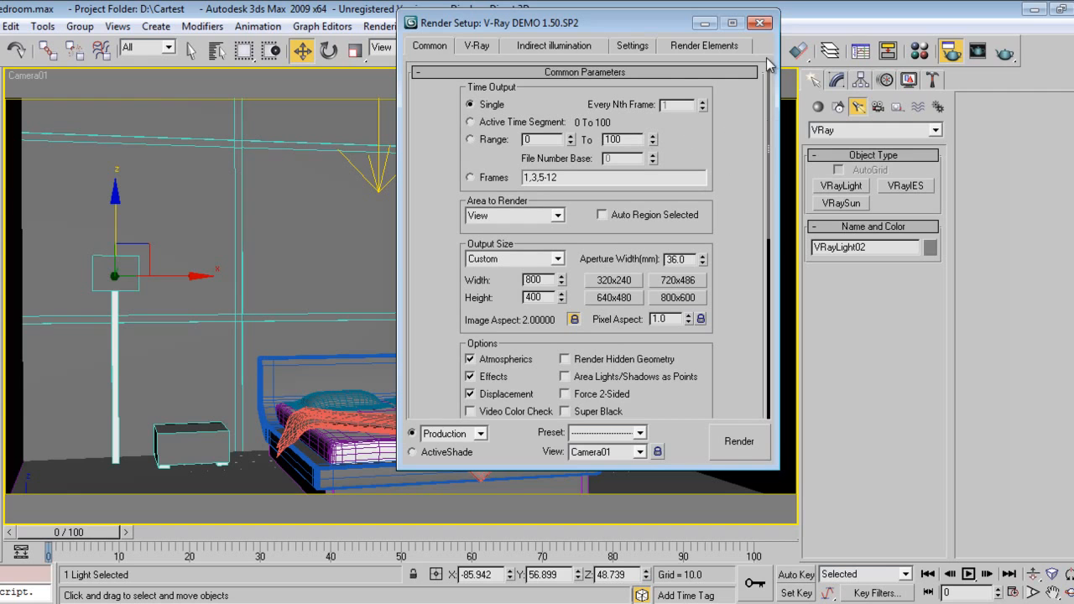
Render the bedroom from Camera01, giving a dark image lit by the left lamp
left_click(738, 441)
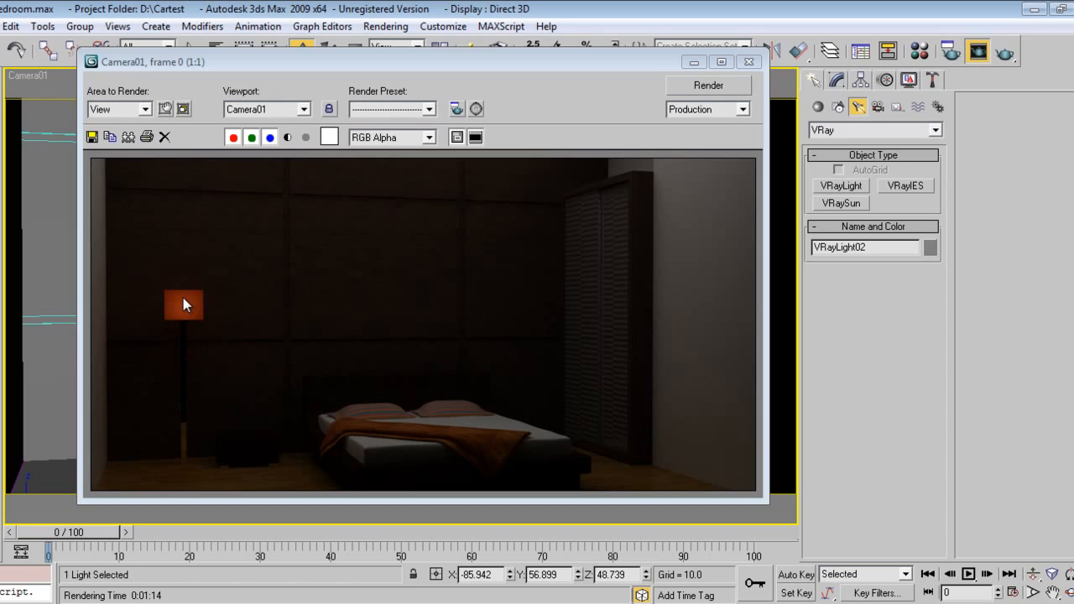
mouse_move(522, 300)
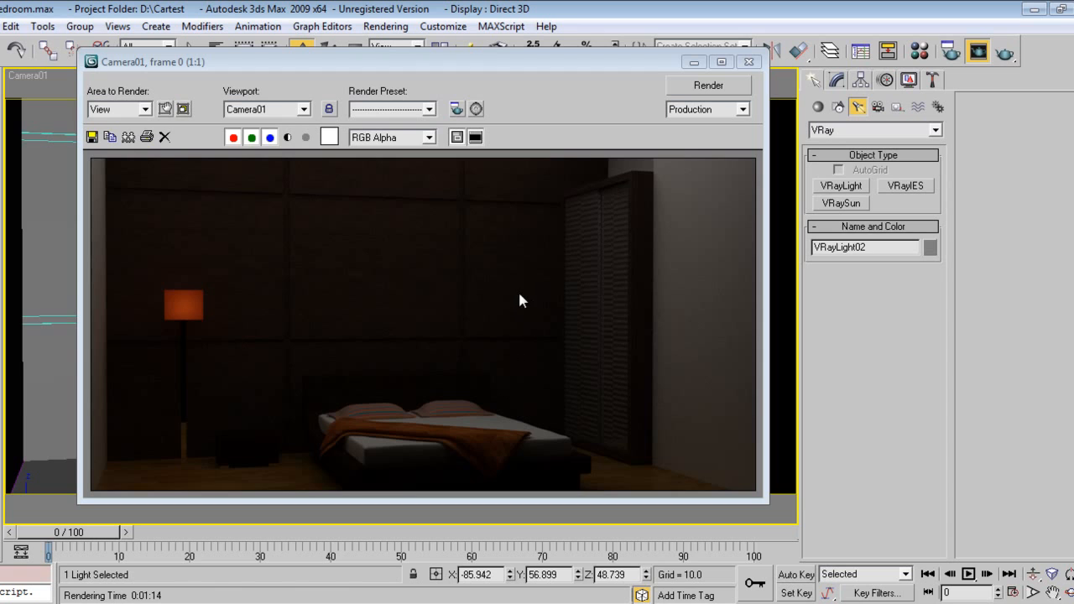
mouse_move(406, 166)
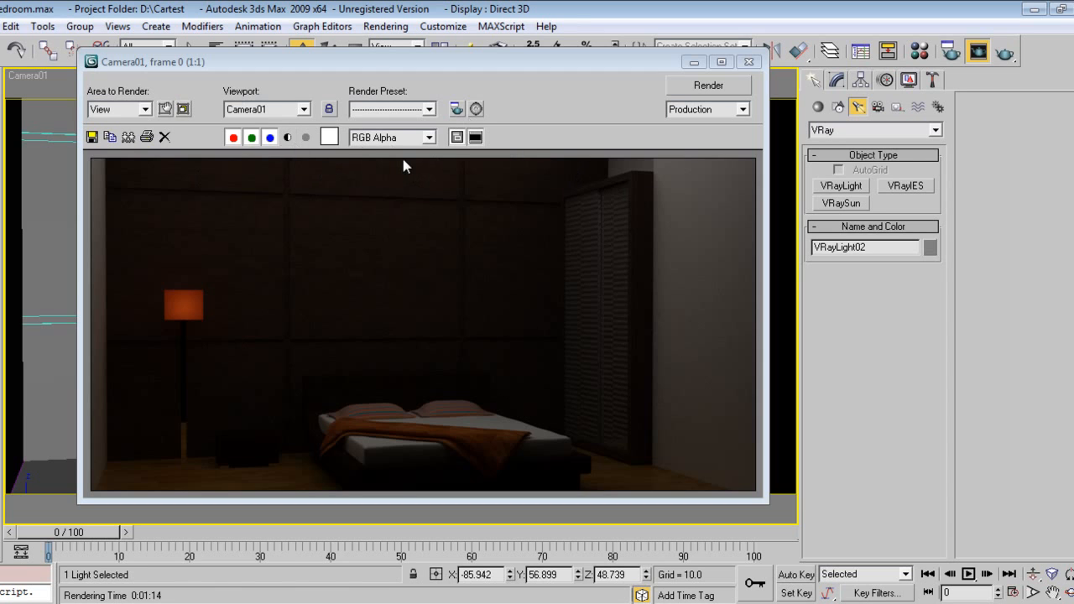
mouse_move(202, 379)
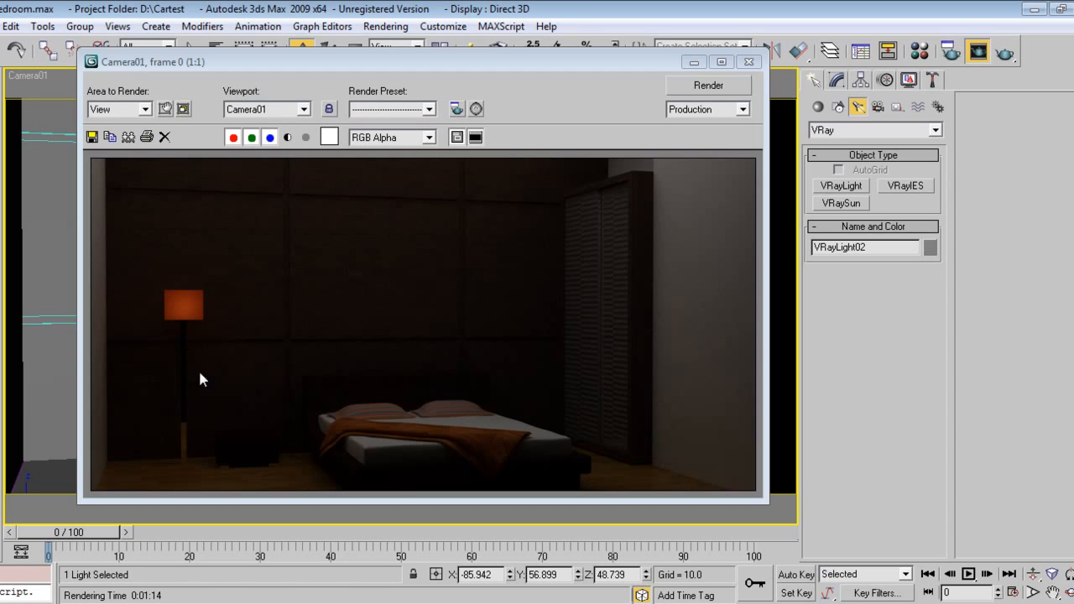
mouse_move(523, 359)
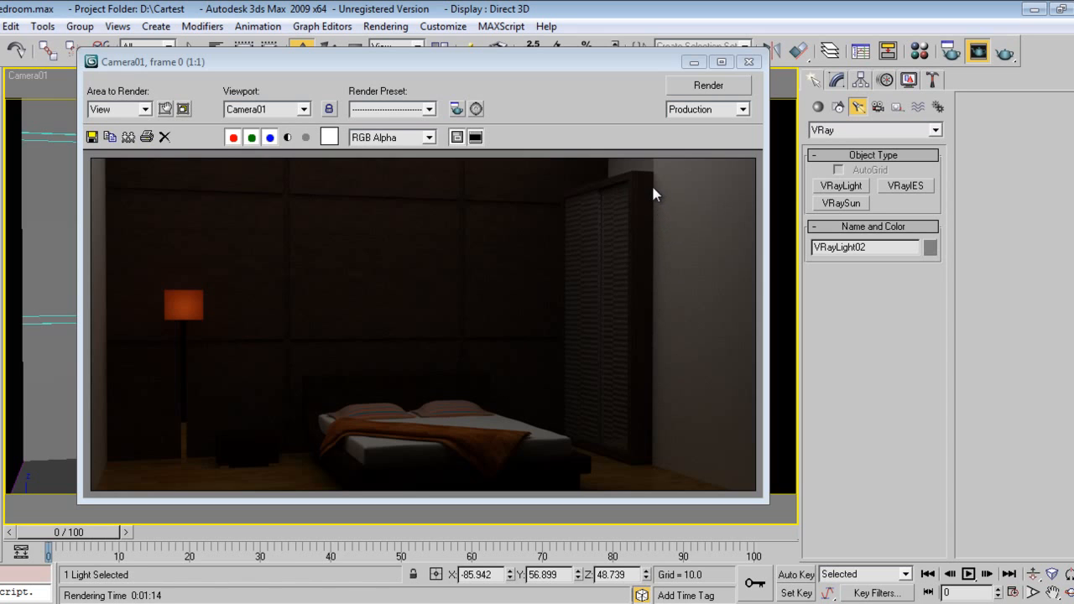
mouse_move(688, 453)
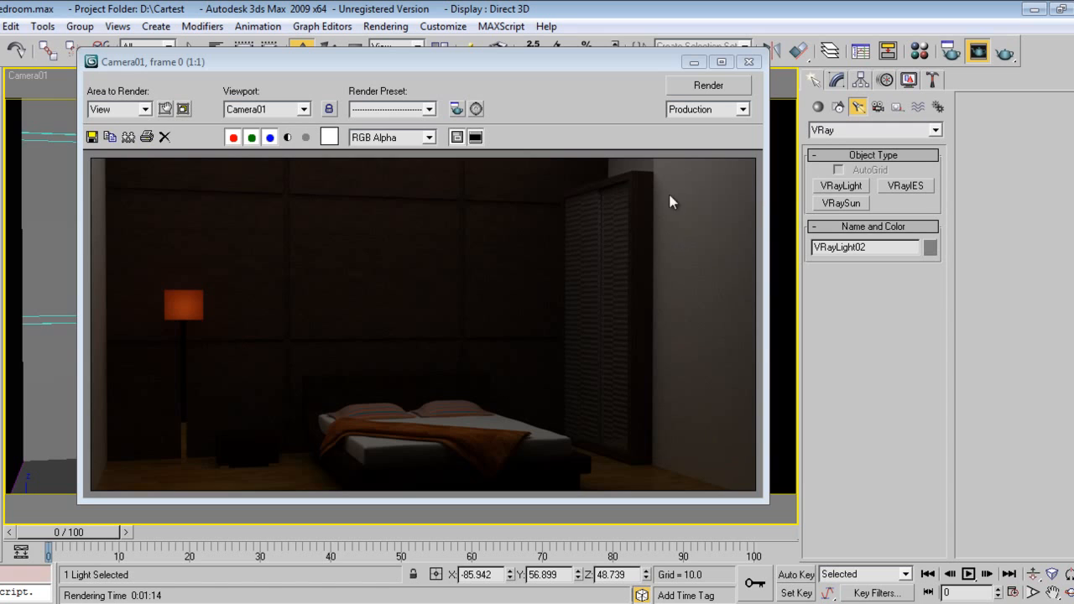
mouse_move(688, 463)
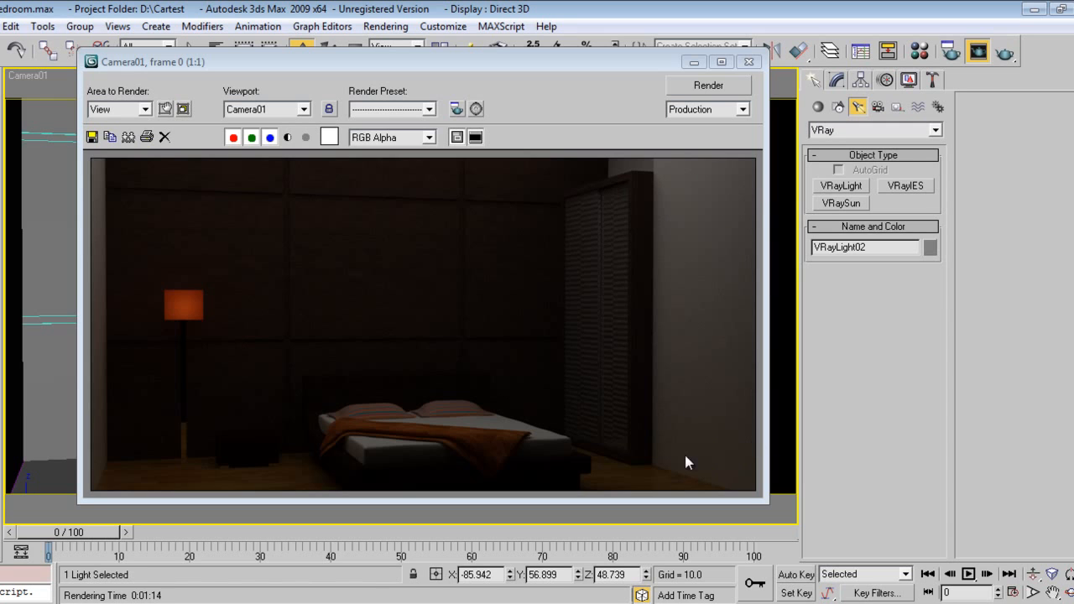
mouse_move(610, 436)
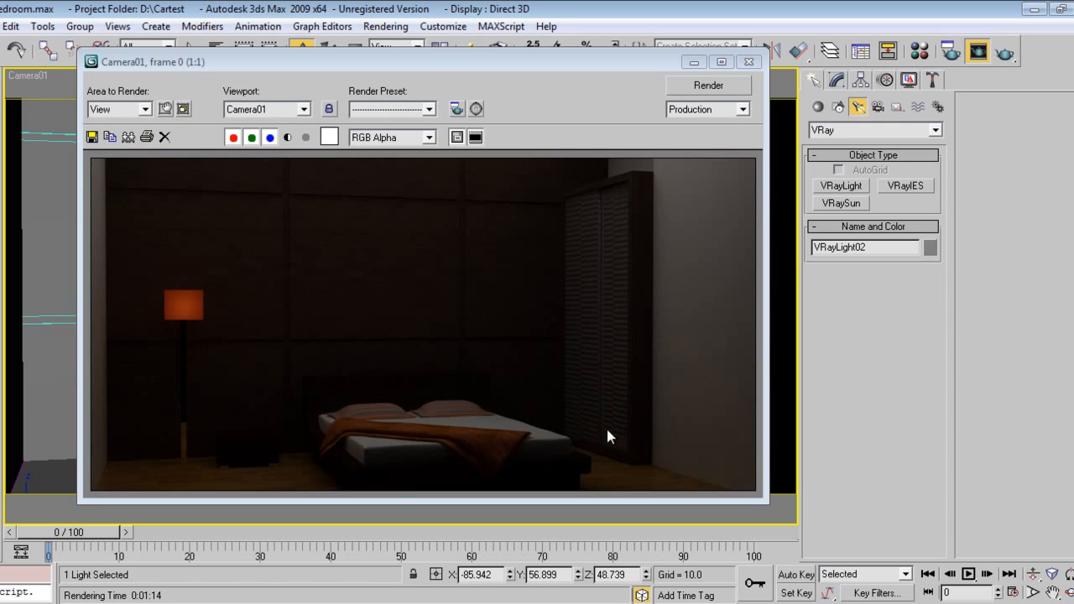
mouse_move(614, 344)
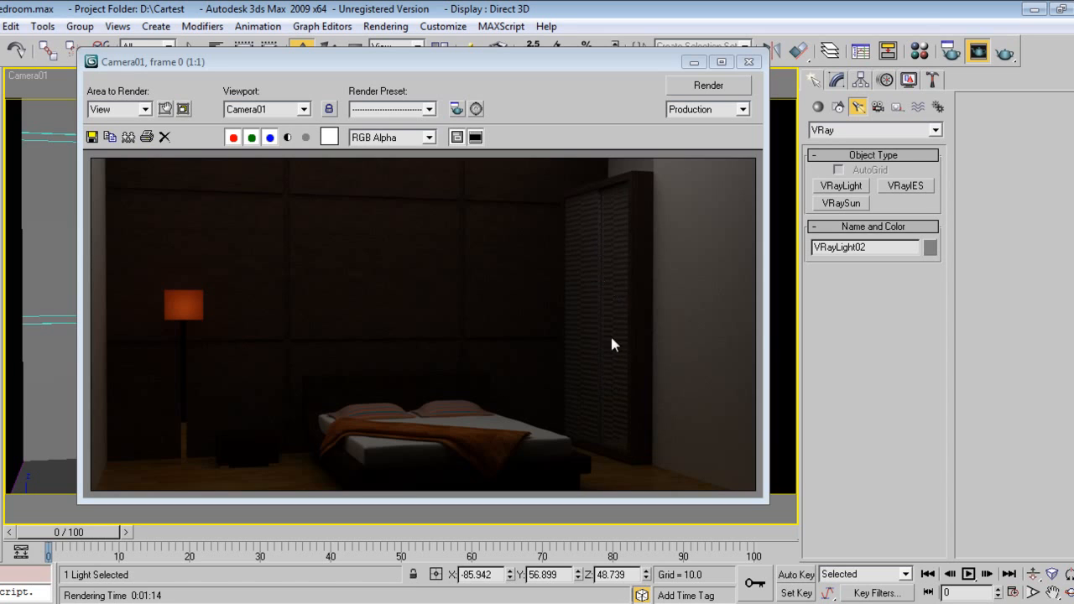
mouse_move(594, 347)
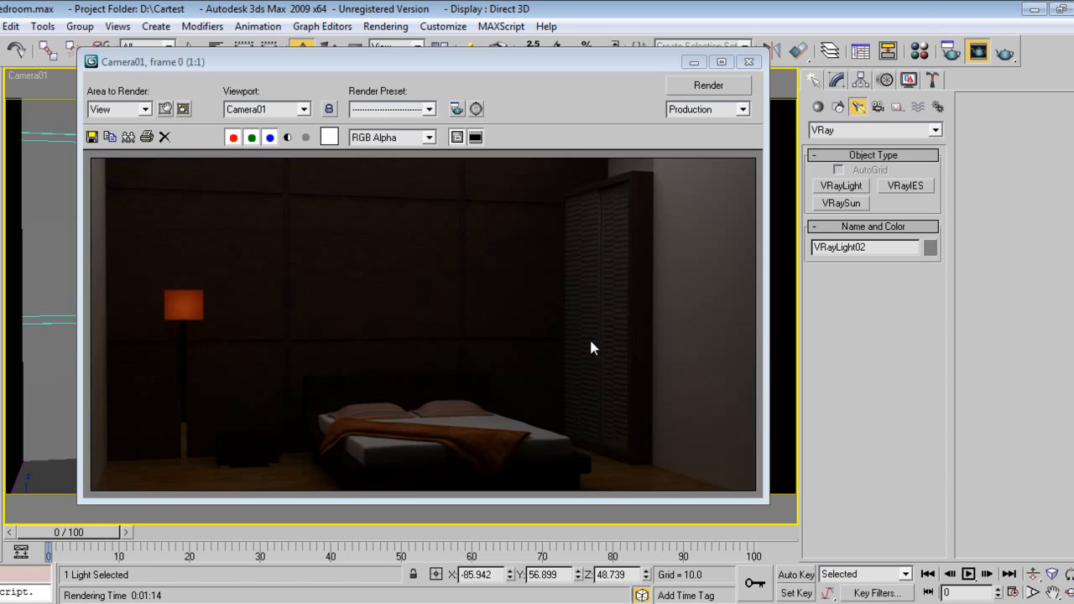
mouse_move(611, 259)
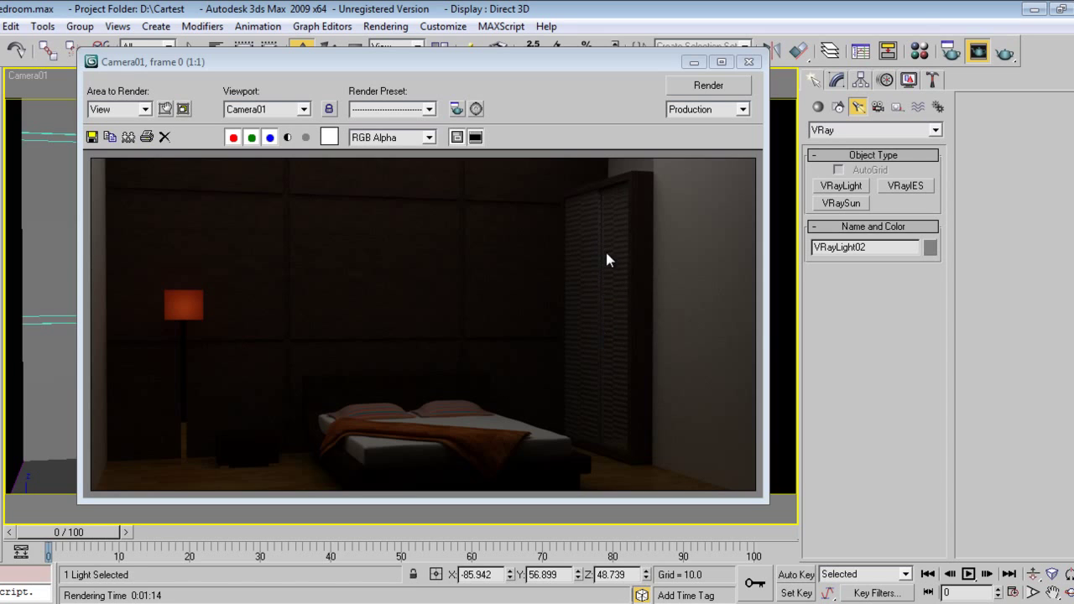
mouse_move(601, 319)
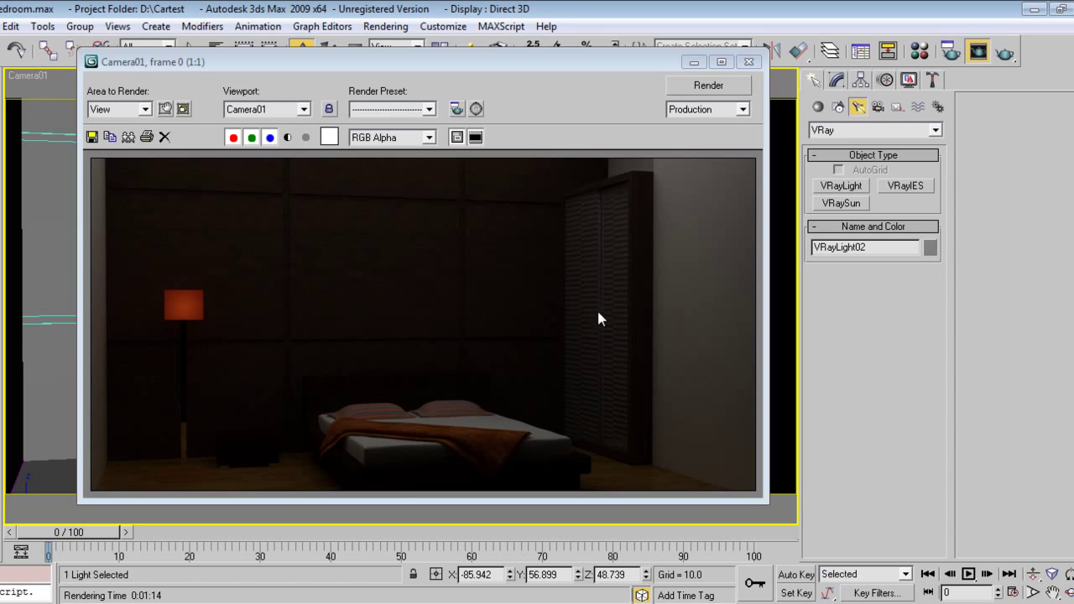
mouse_move(587, 317)
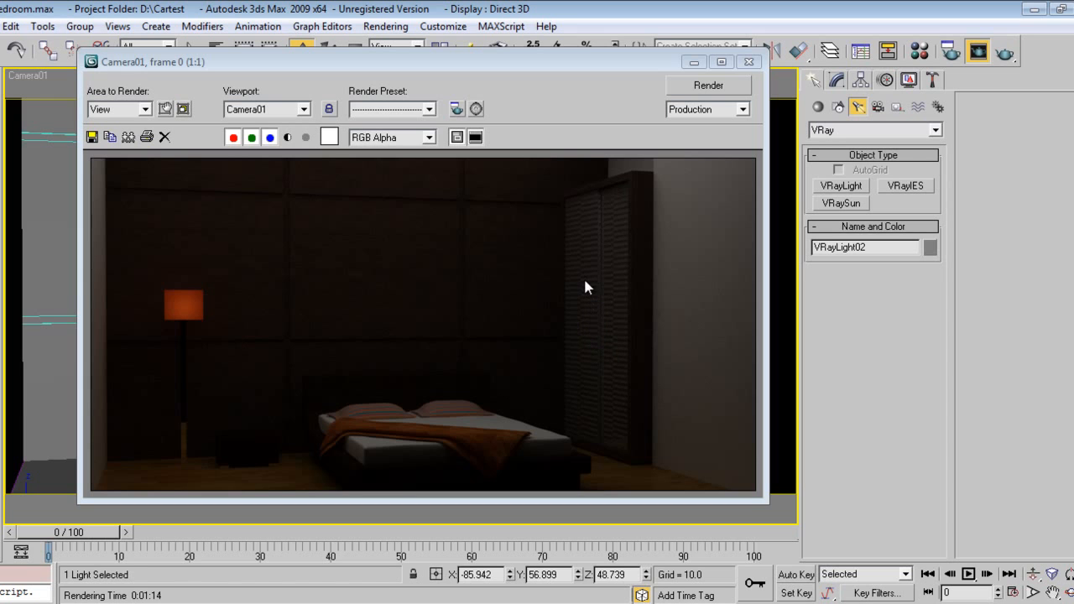
mouse_move(594, 343)
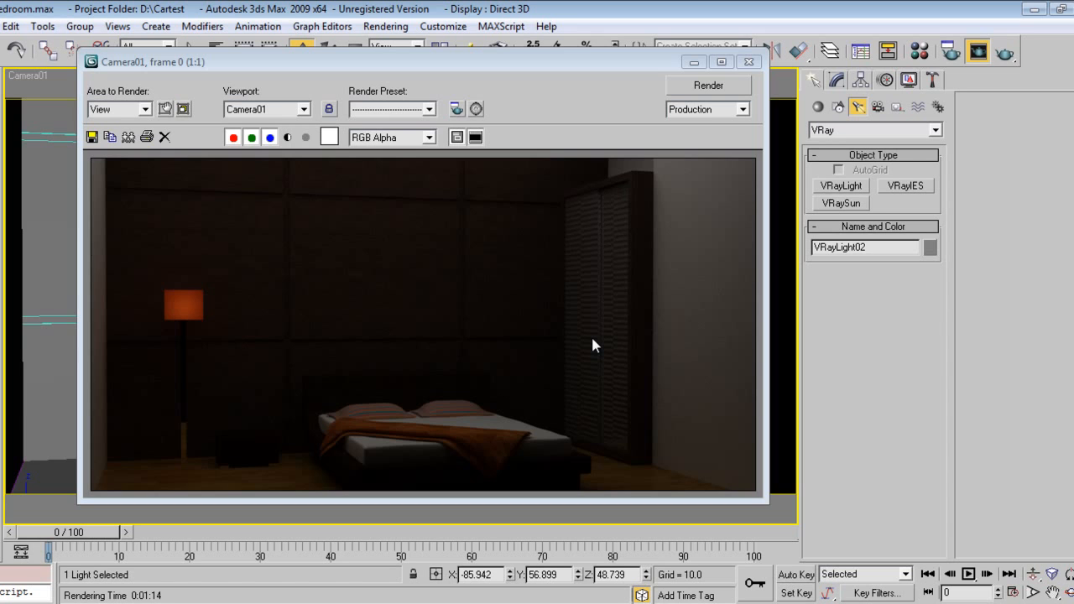
mouse_move(468, 403)
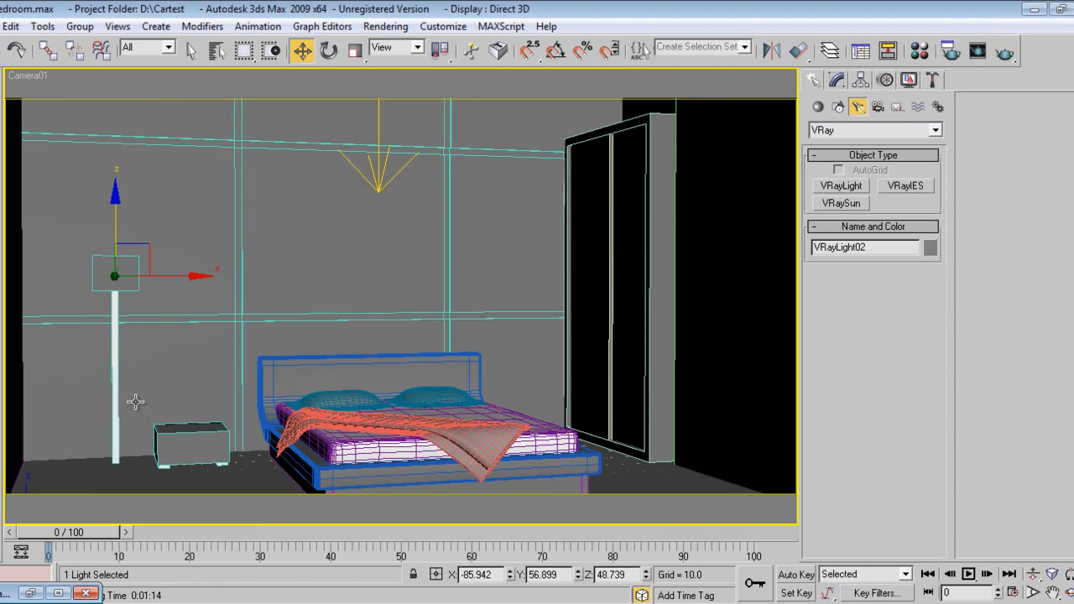
Show Camera01 as wireframe, review the sphere light, then select the centre lamp
left_click(188, 450)
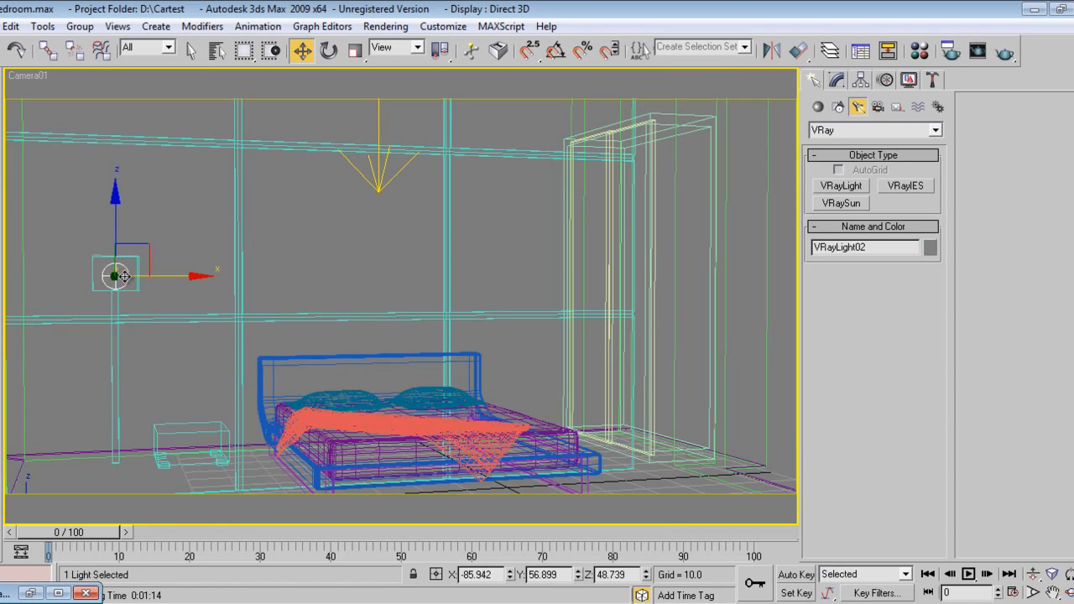
left_click(839, 81)
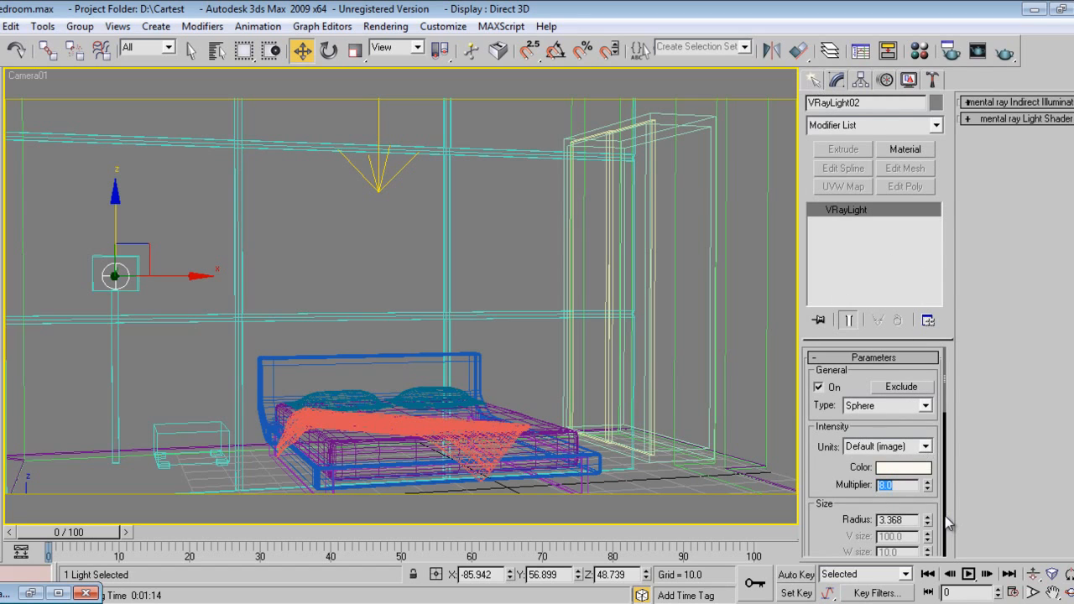
left_click(812, 79)
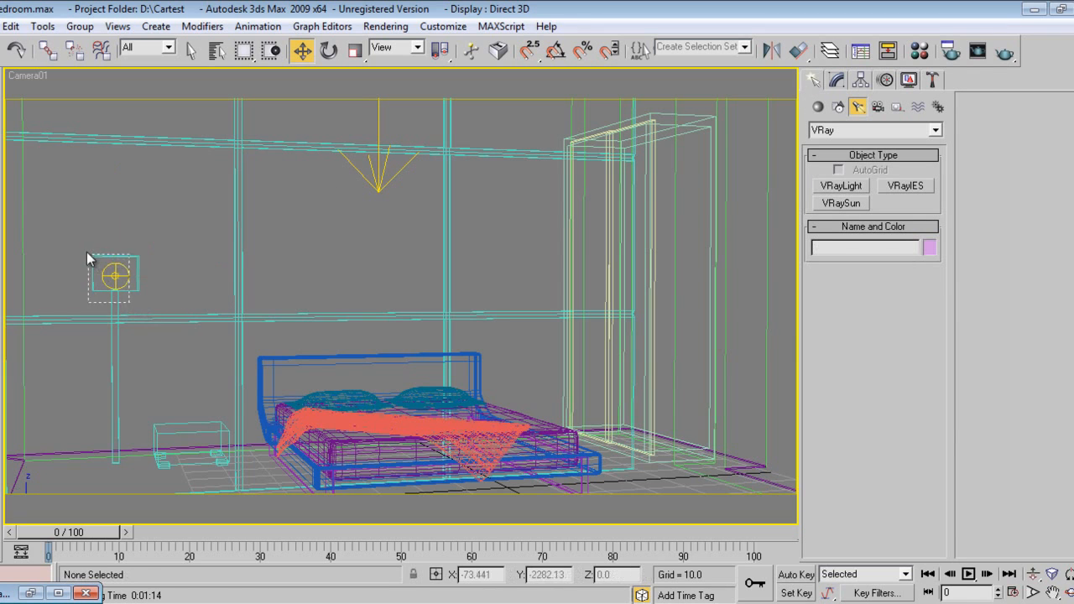
left_click(114, 275)
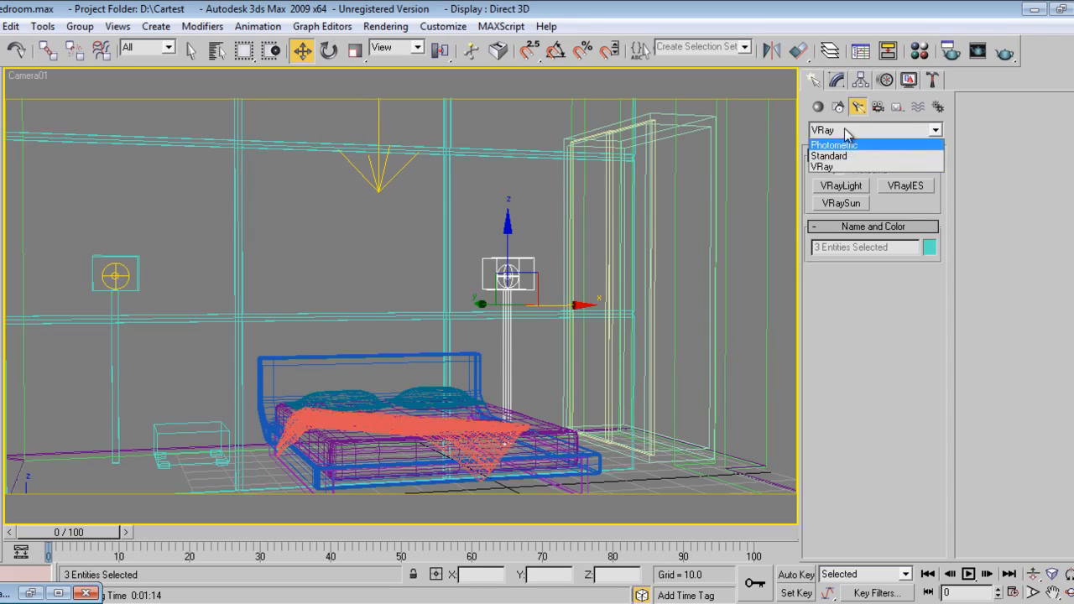
Create sphere light VRayLight04 inside the lamp shade from the top view
left_click(840, 185)
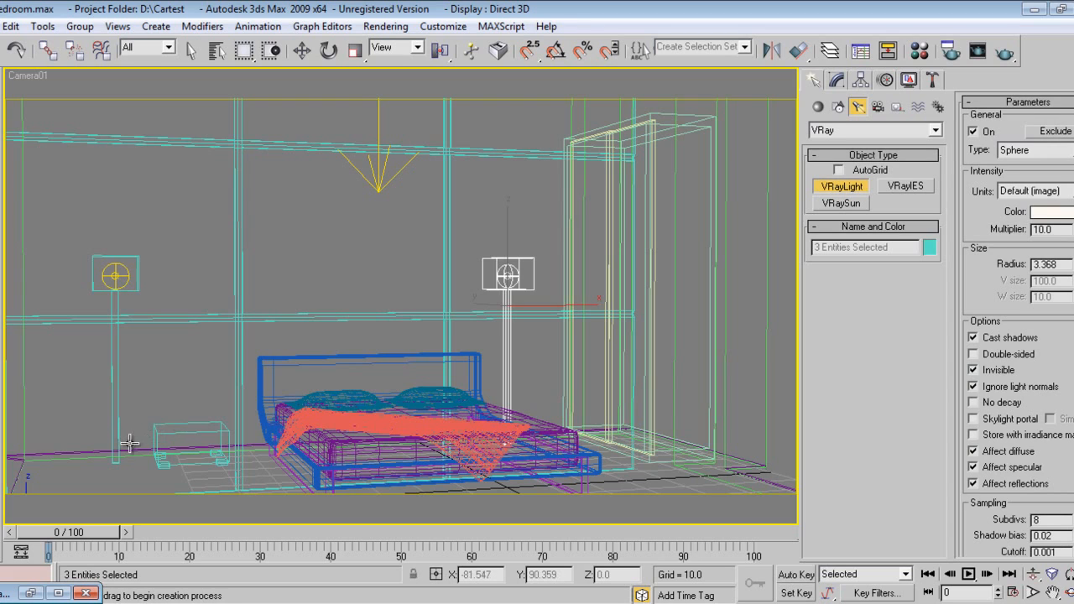
key("T")
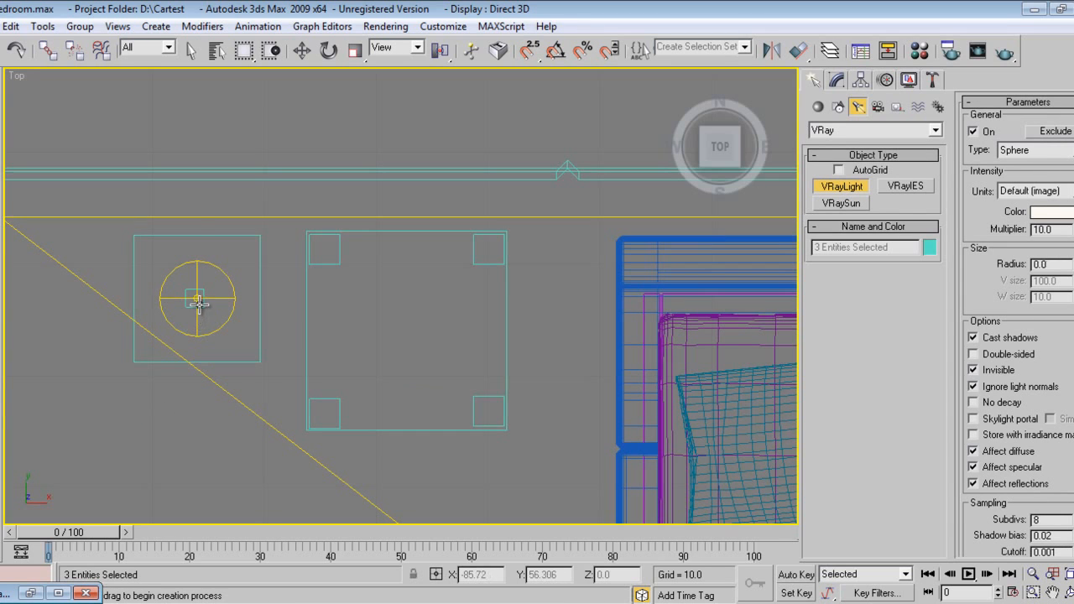
left_click_drag(198, 299, 208, 334)
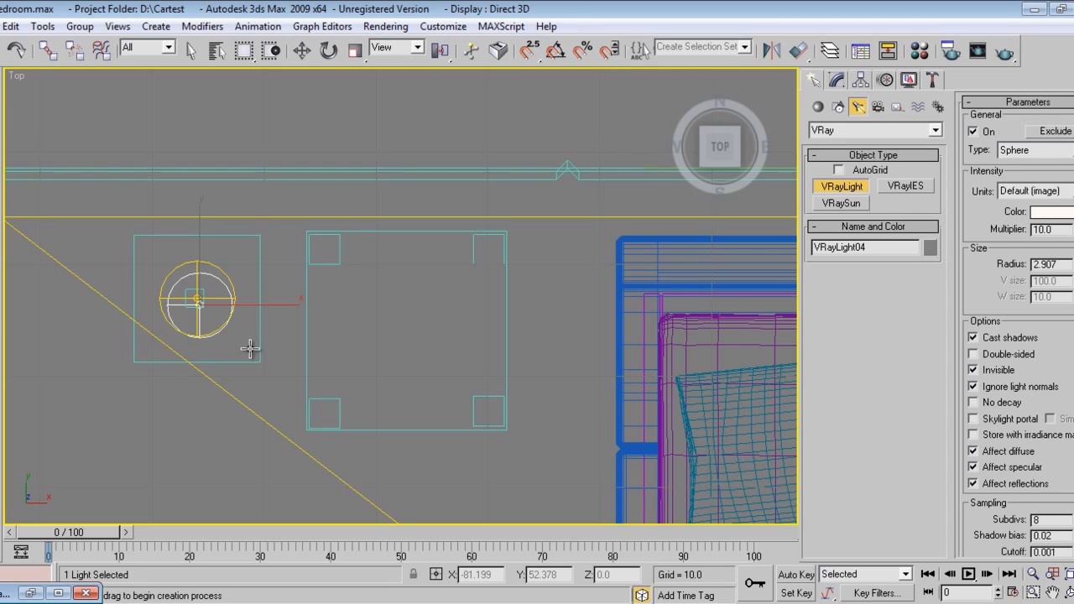
left_click(301, 50)
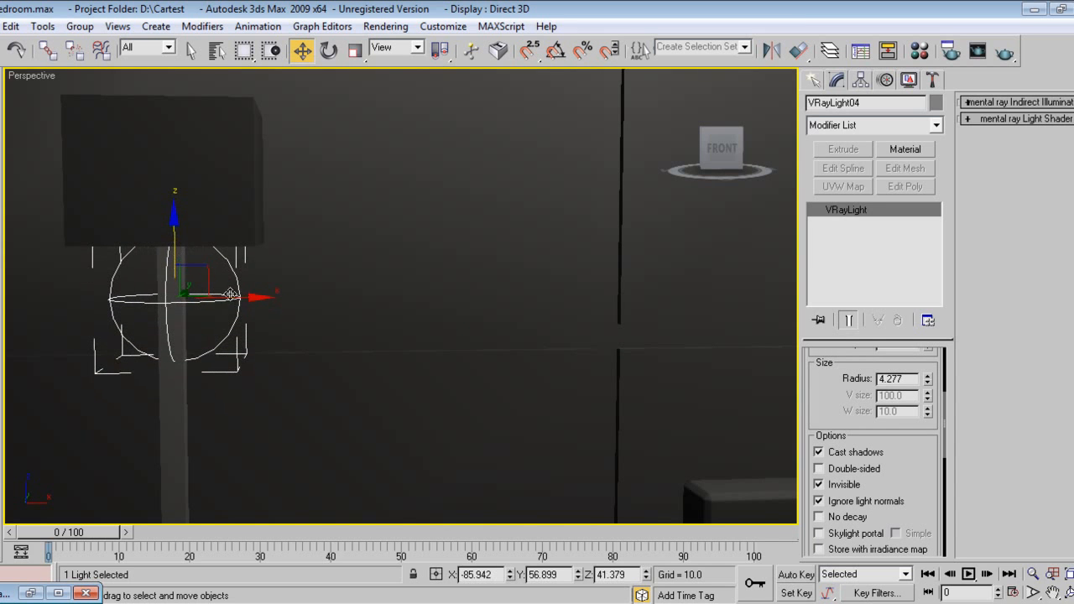
Nudge VRayLight04 within the shade and bring up the Camera01 render window
left_click_drag(228, 295, 268, 289)
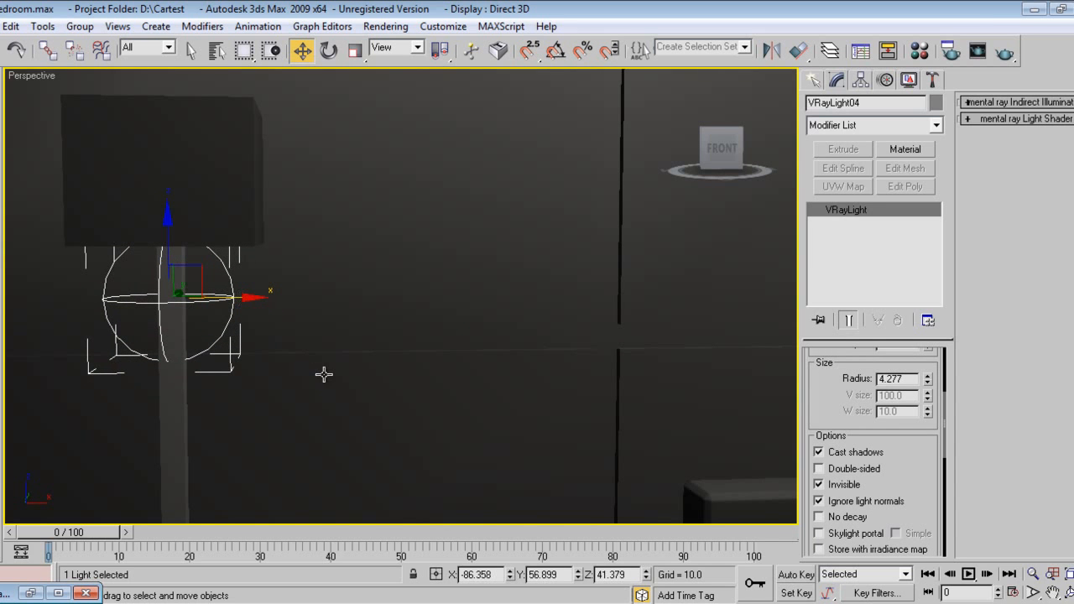
left_click(976, 49)
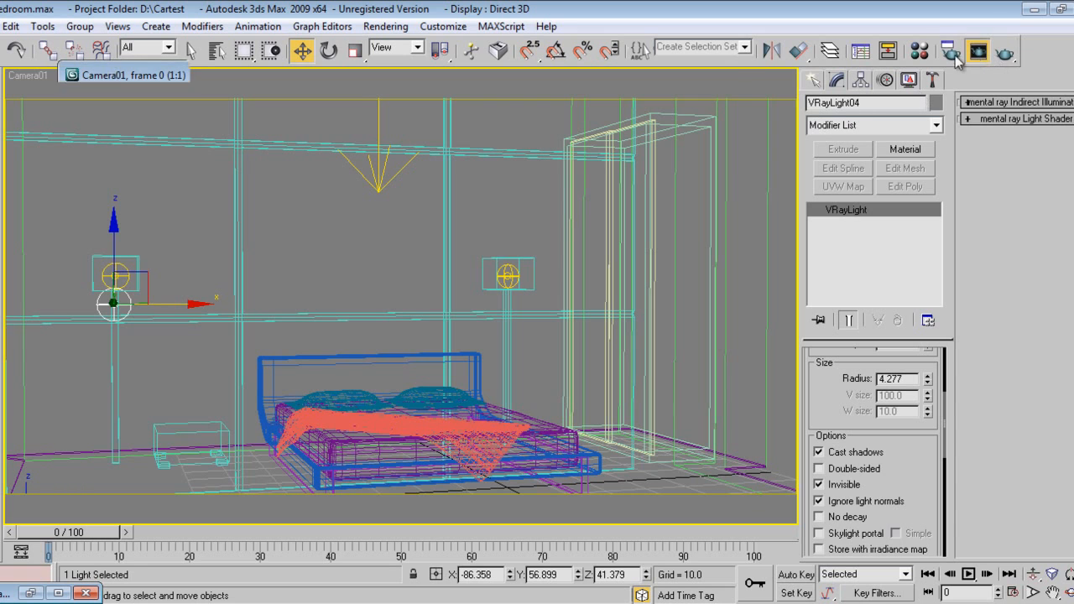
left_click(953, 47)
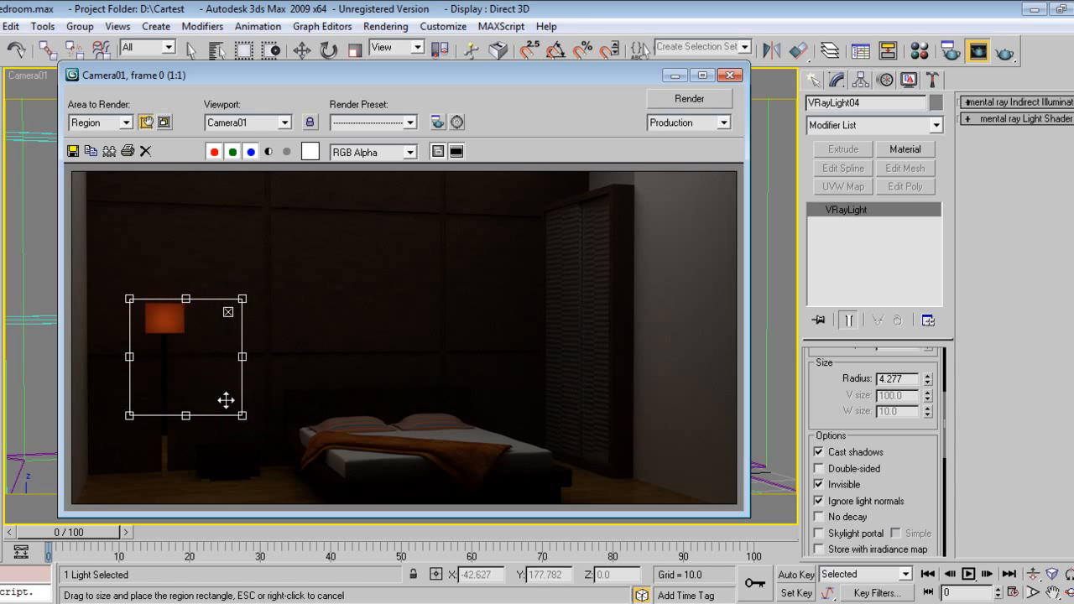
Region-render the left lamp, enlarge the region and render it again
left_click(687, 98)
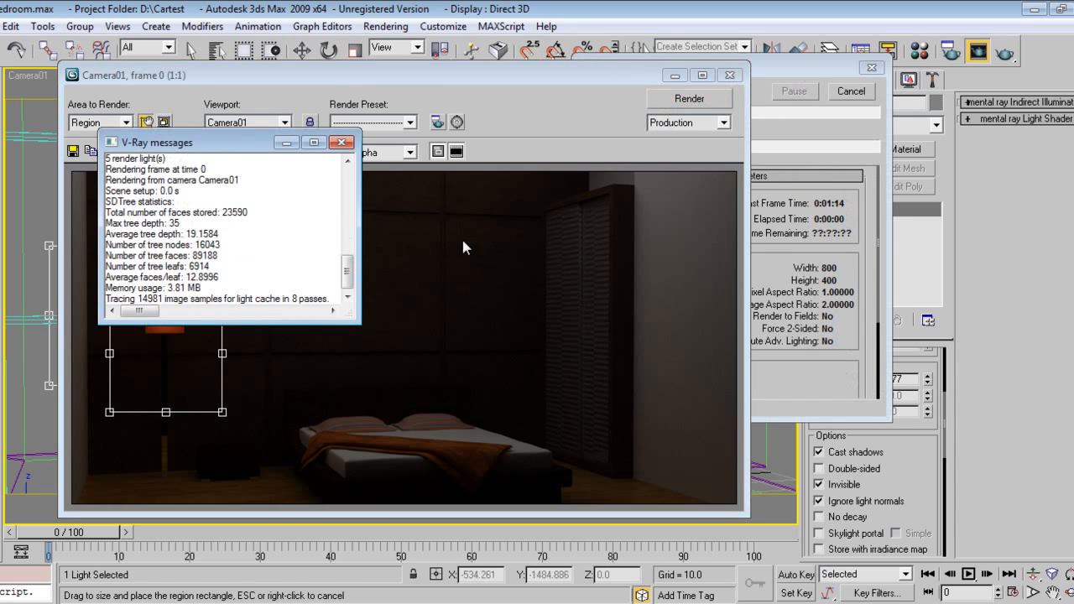
left_click(342, 141)
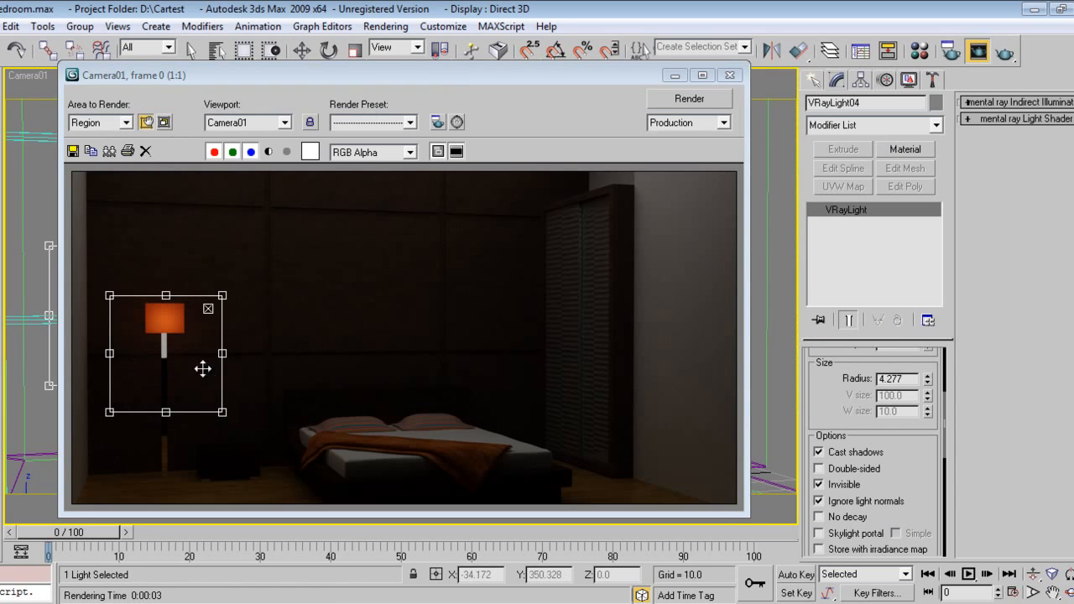
left_click_drag(203, 370, 195, 409)
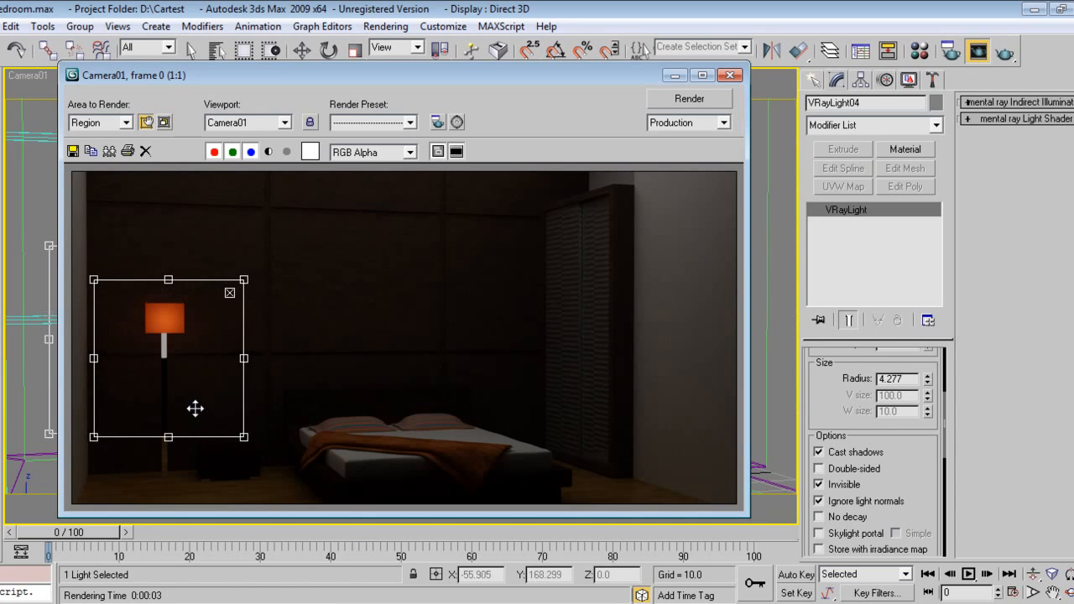
left_click(688, 98)
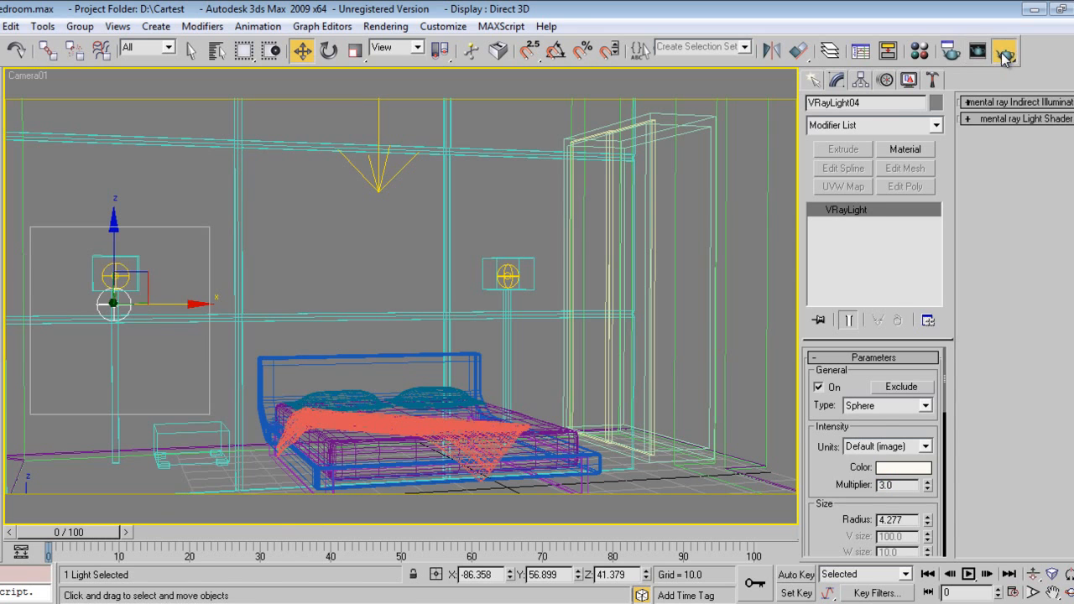
Re-render the left floor lamp region in the Rendered Frame Window and adjust the region box
left_click(1004, 52)
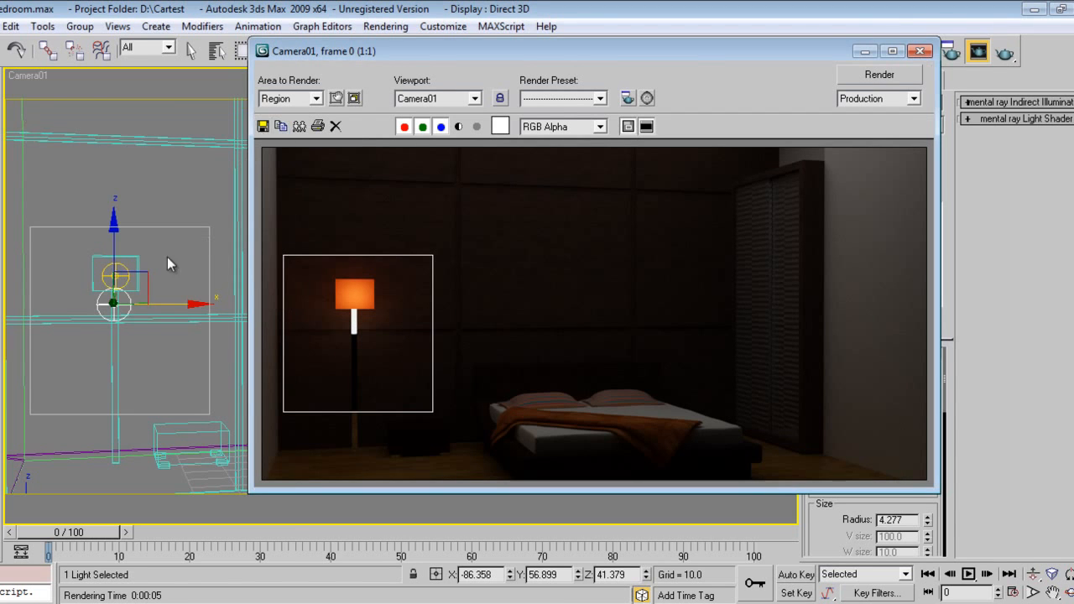
mouse_move(636, 101)
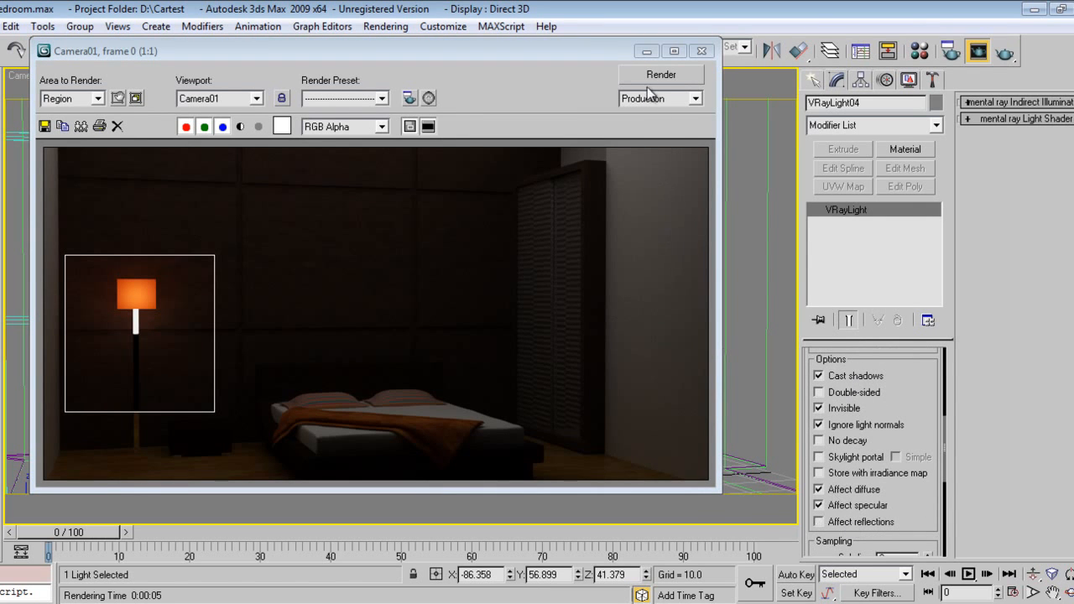
left_click(661, 74)
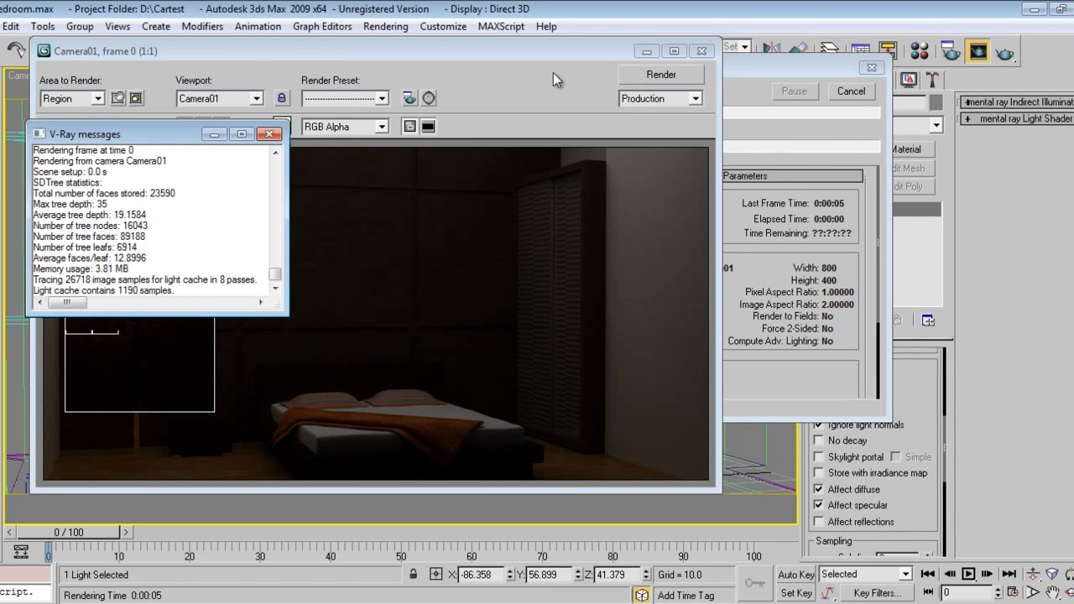
left_click(268, 134)
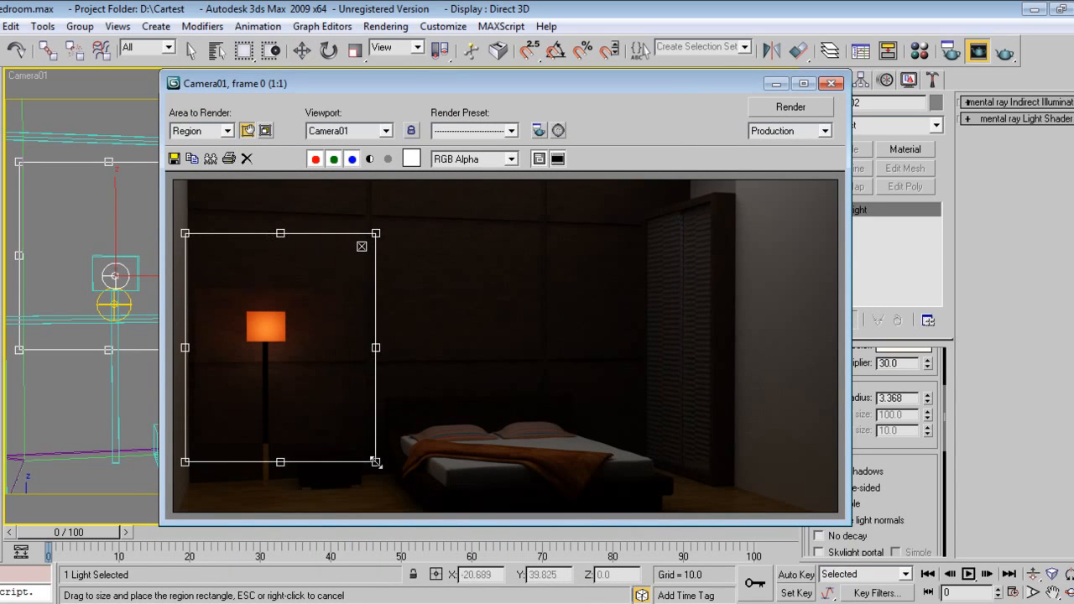
Render the enlarged lamp region, then close the render and V-Ray messages windows
left_click(789, 107)
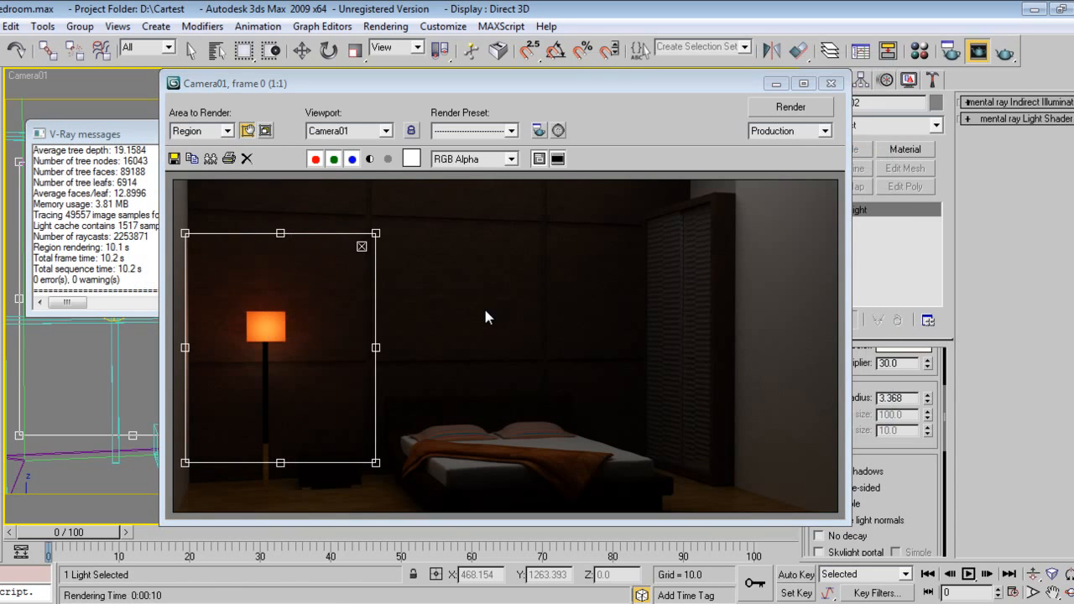
mouse_move(650, 255)
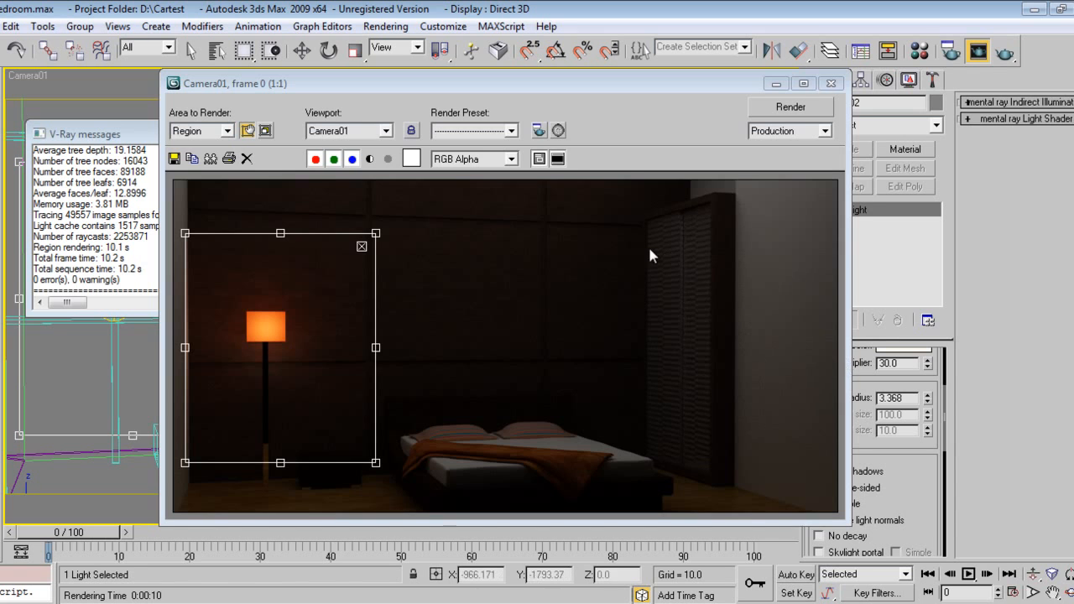
left_click(829, 84)
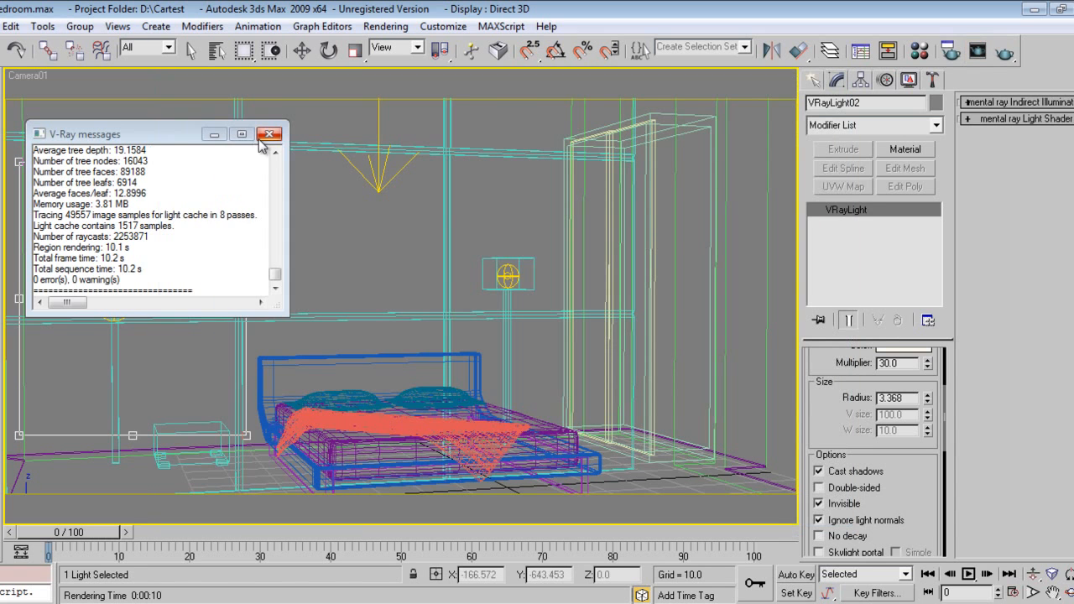
left_click(270, 134)
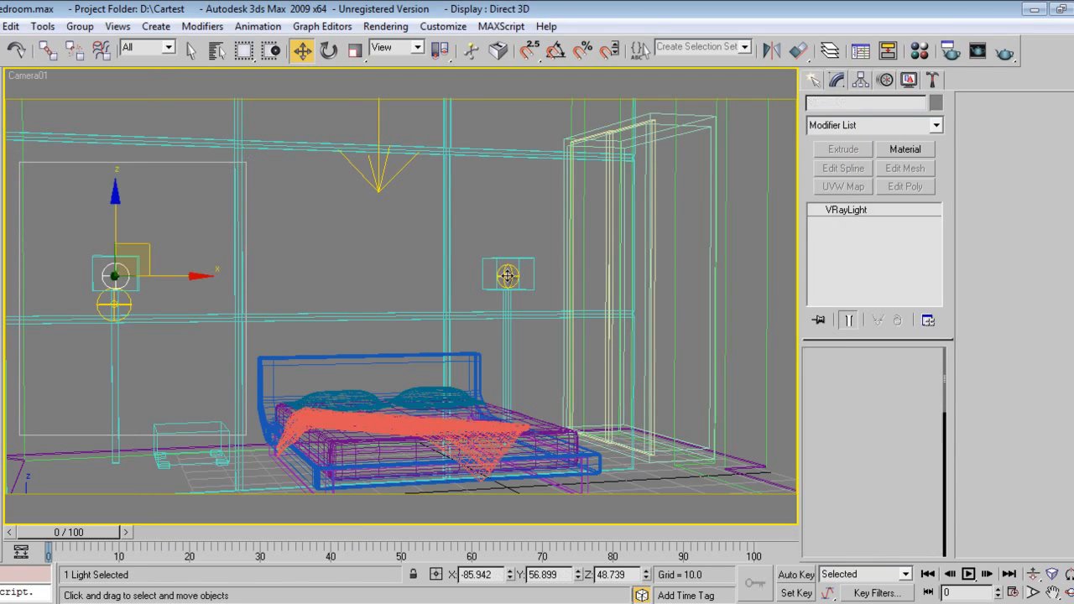
Select the left lamp's sphere light, clone it as VRayLight05 into the second shade and render that region
left_click(506, 275)
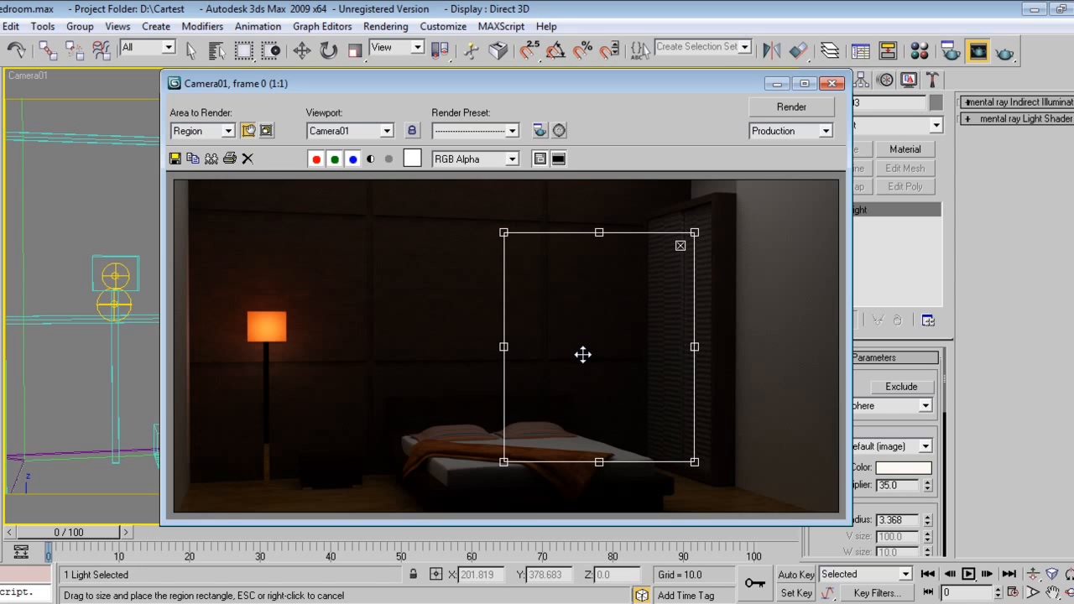
mouse_move(664, 332)
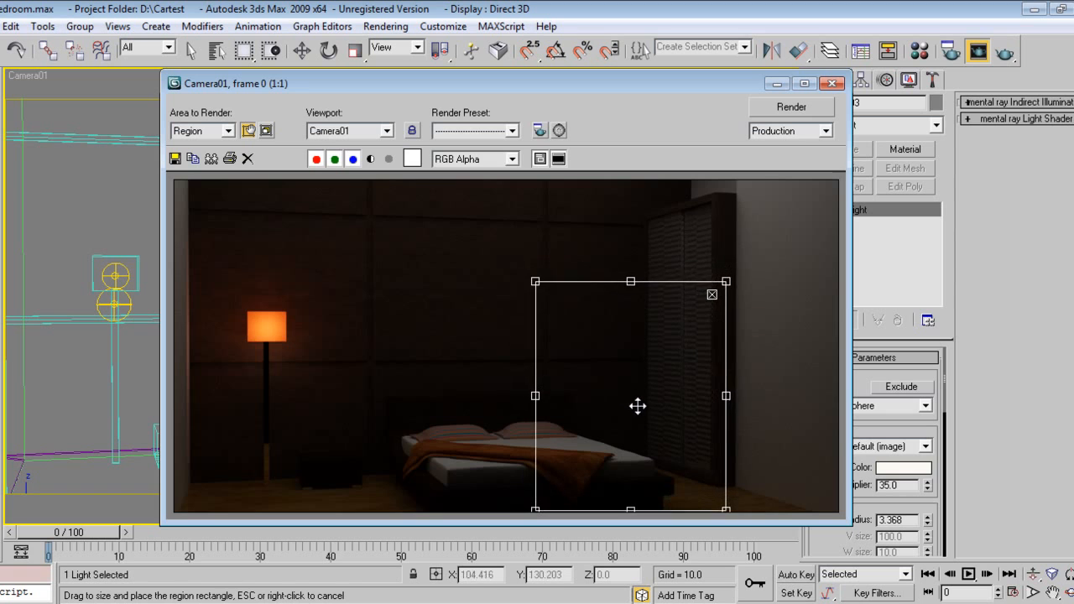
left_click(788, 108)
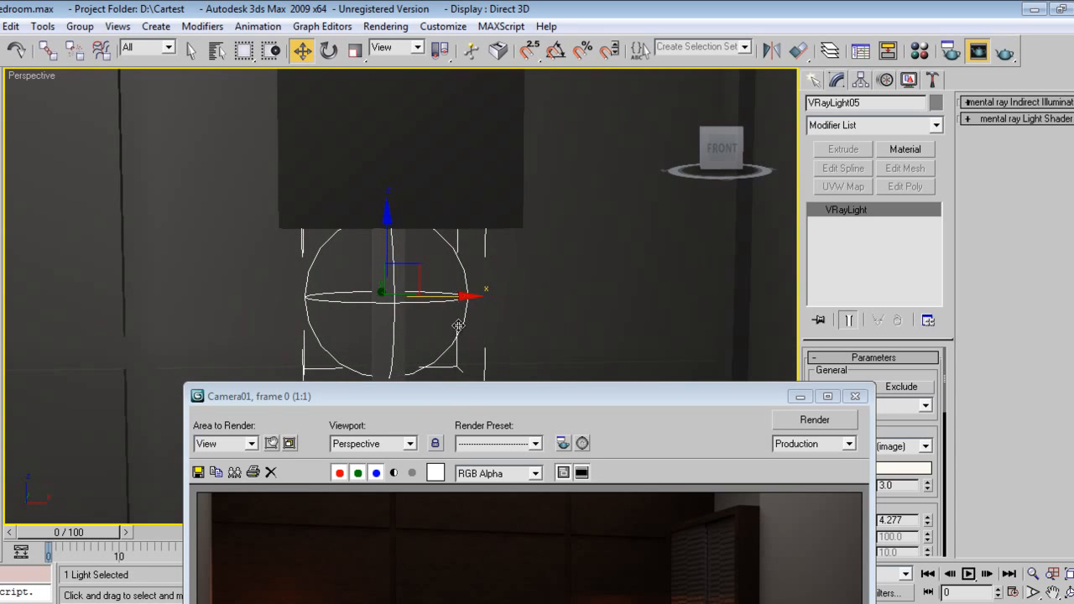
Render the Camera01 view showing both floor lamps glowing orange, then close the render window
left_click(151, 144)
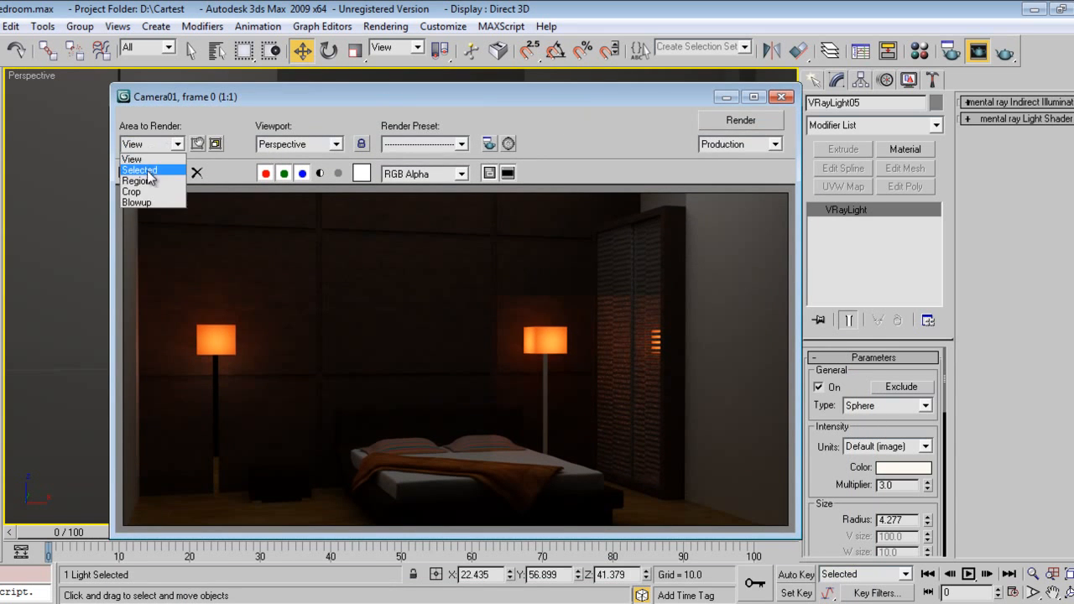
left_click(134, 178)
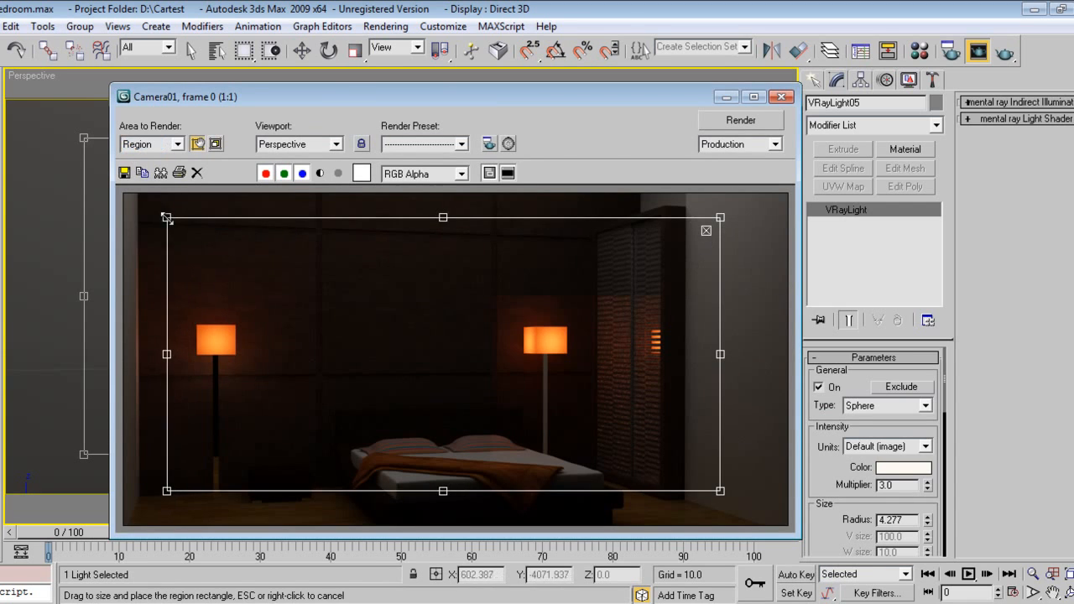
left_click(738, 120)
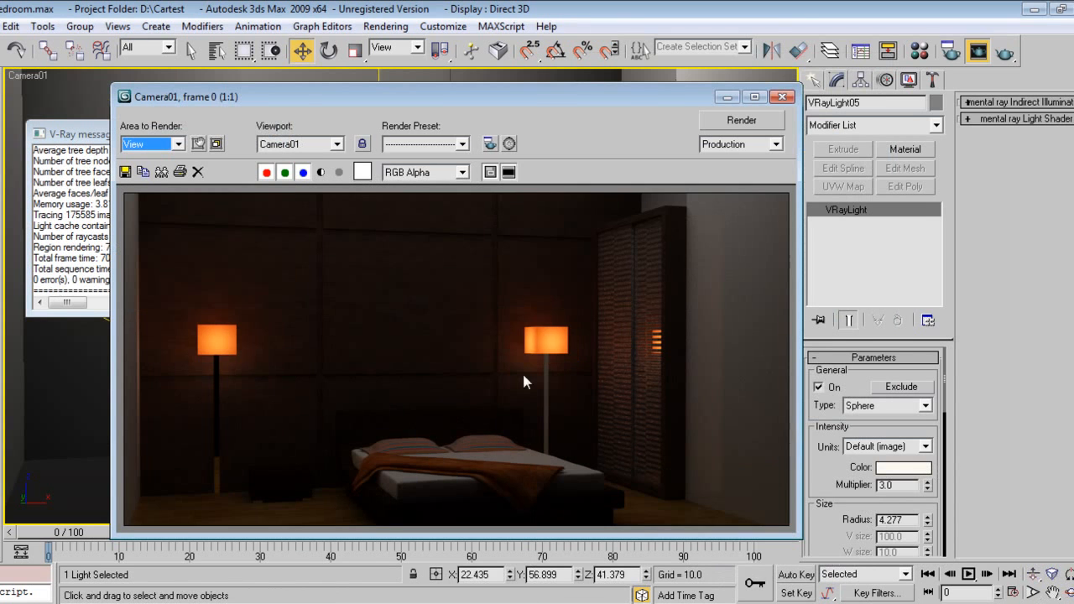
mouse_move(473, 363)
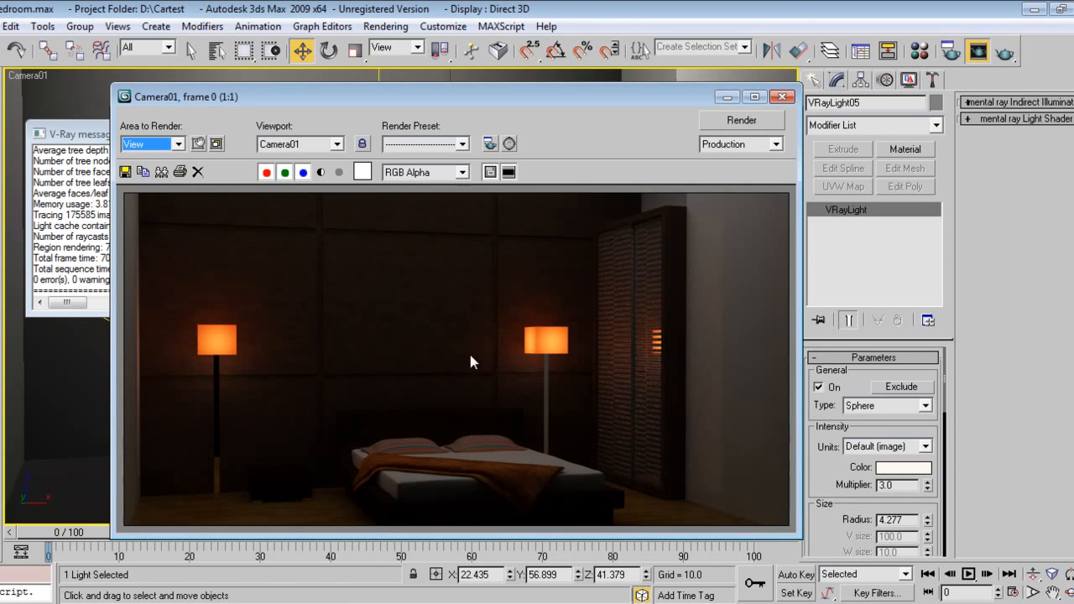
mouse_move(732, 378)
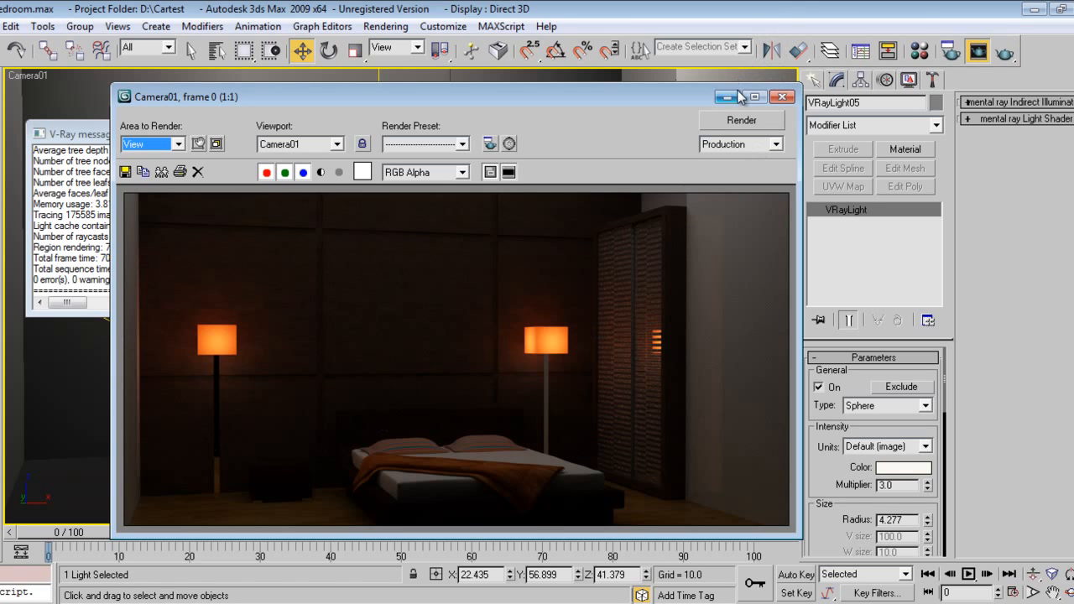
left_click(804, 96)
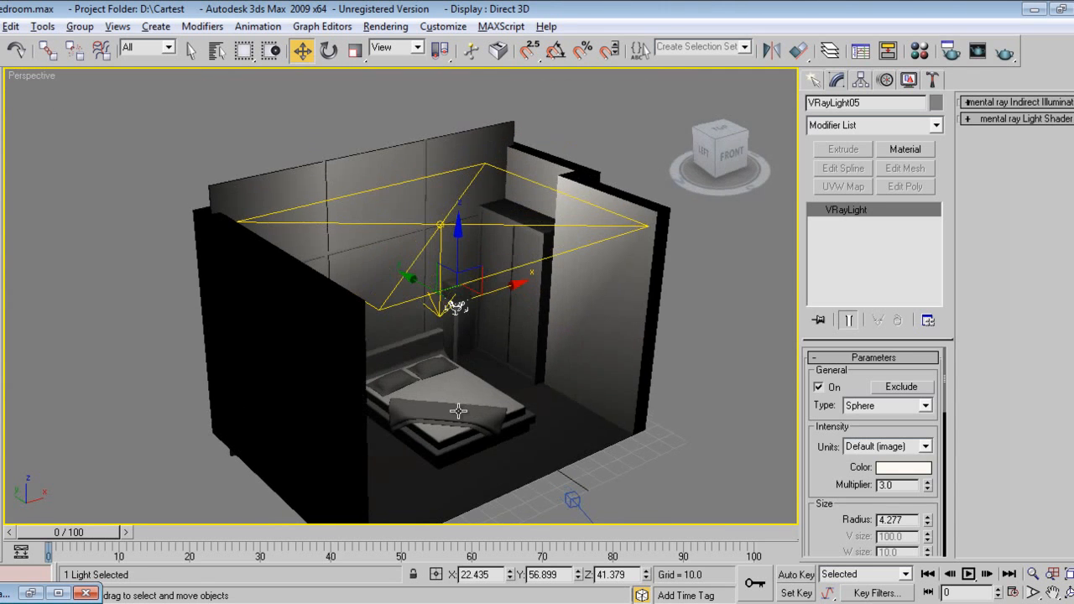
Clone ceiling plane light VRayLight01 as VRayLight06, rotate it and move it against the bedroom wall
left_click_drag(456, 306, 336, 252)
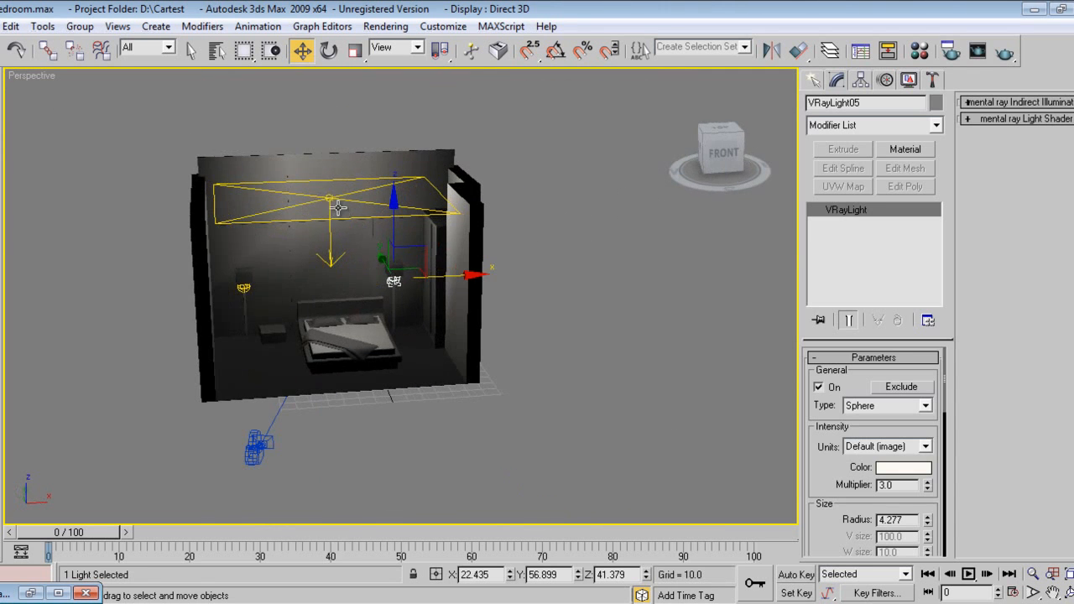
left_click(168, 48)
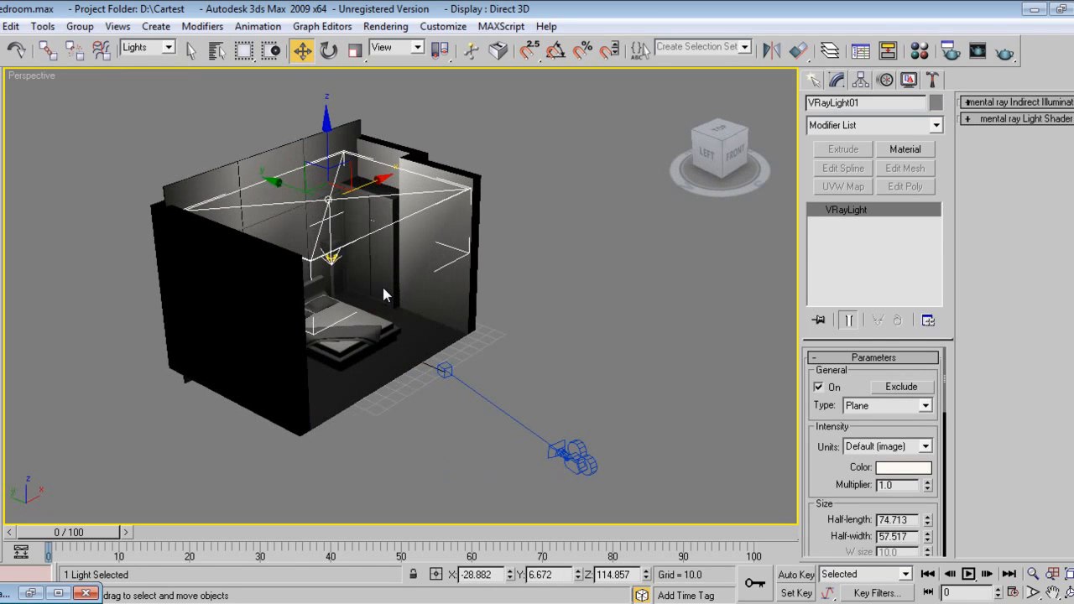
left_click(319, 47)
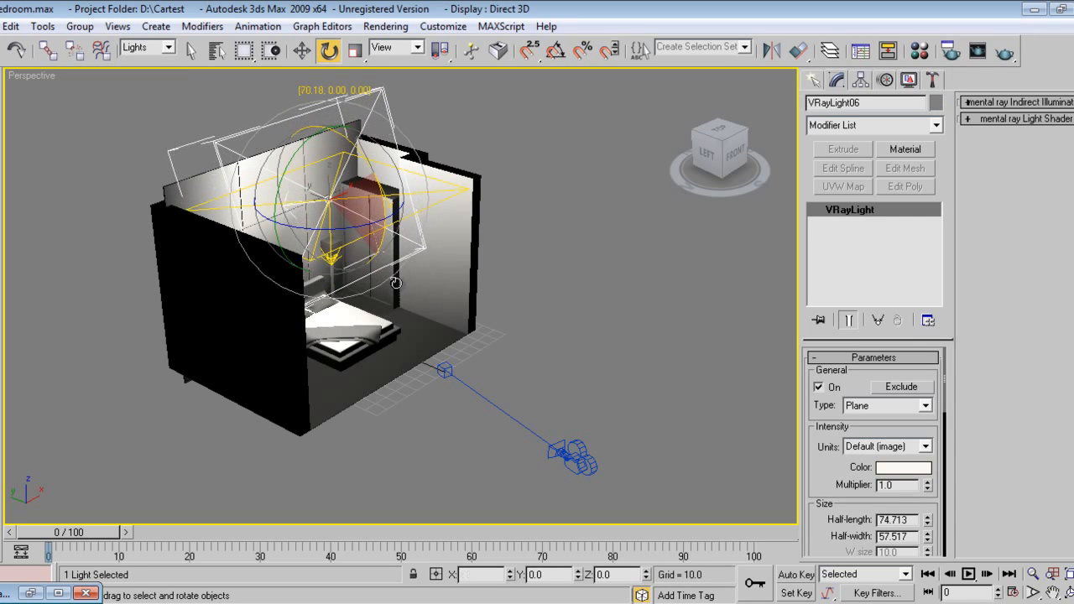
right_click(396, 277)
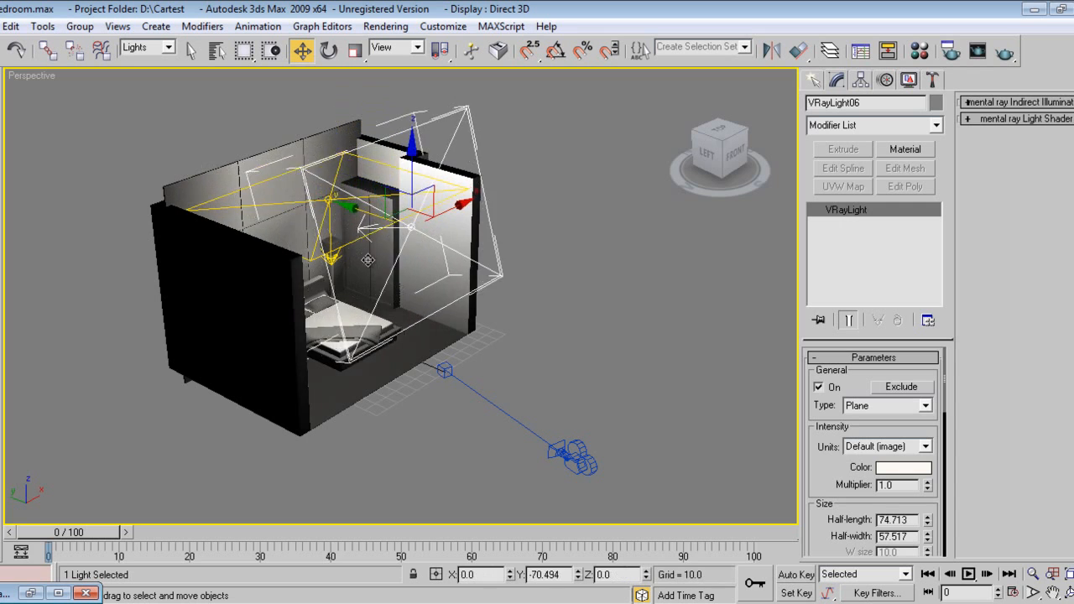
left_click_drag(369, 252, 399, 289)
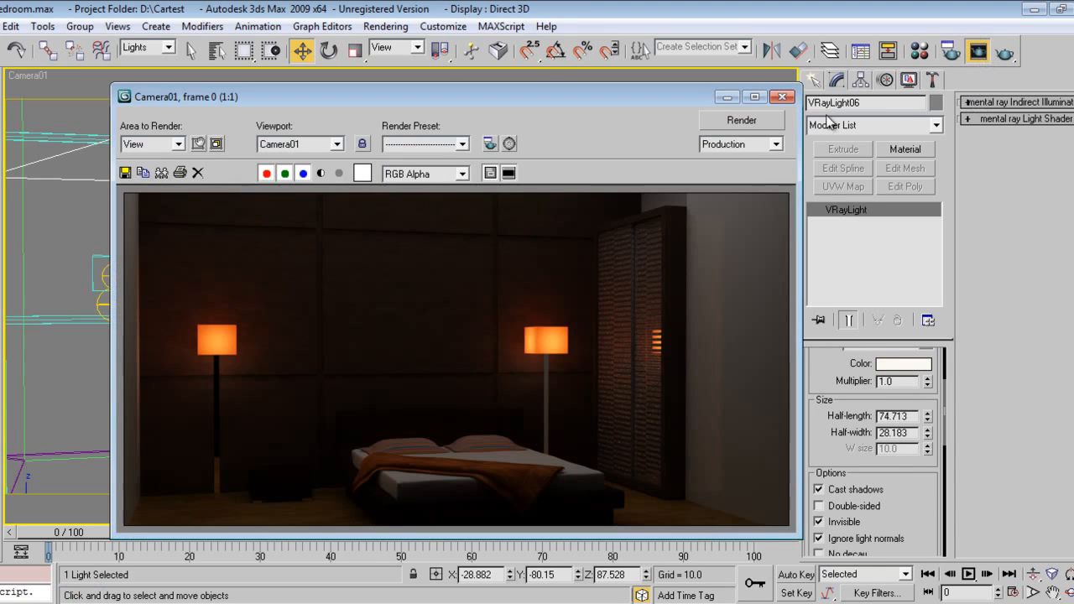
mouse_move(900, 506)
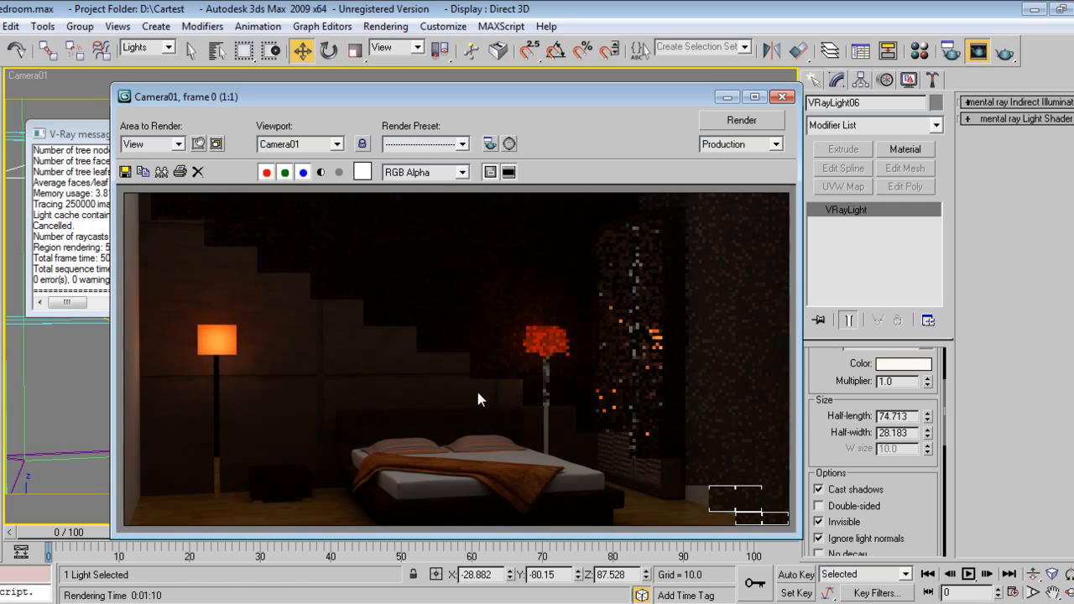
mouse_move(591, 455)
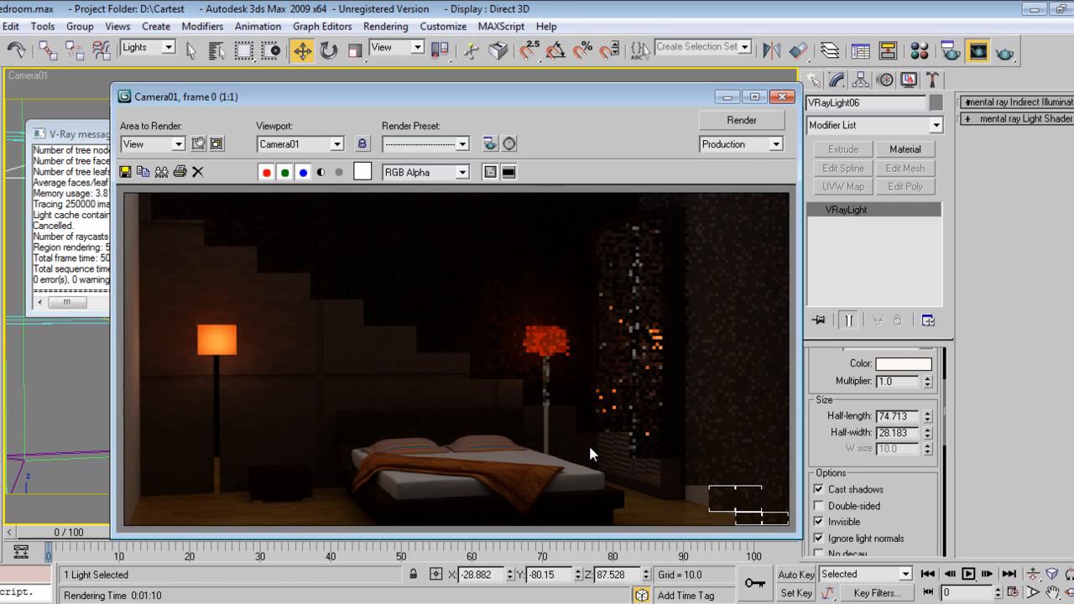
mouse_move(383, 198)
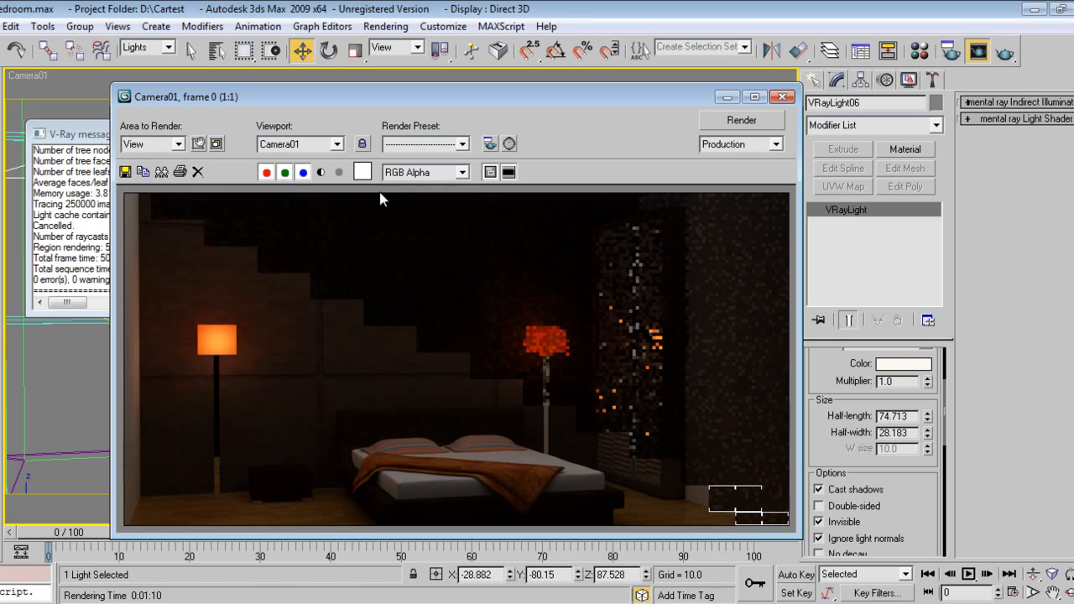
mouse_move(319, 208)
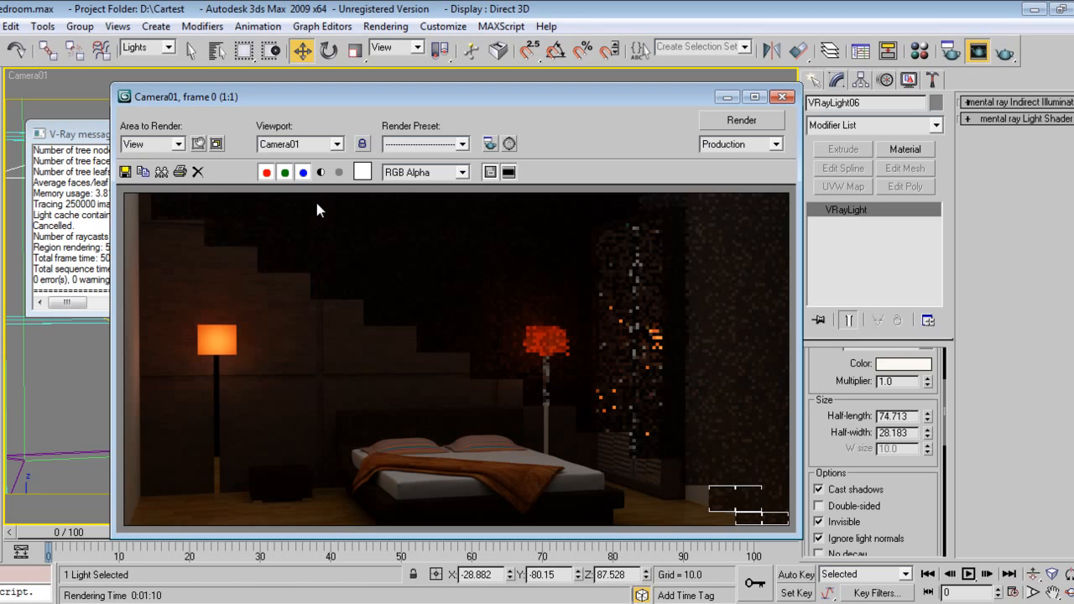
mouse_move(573, 446)
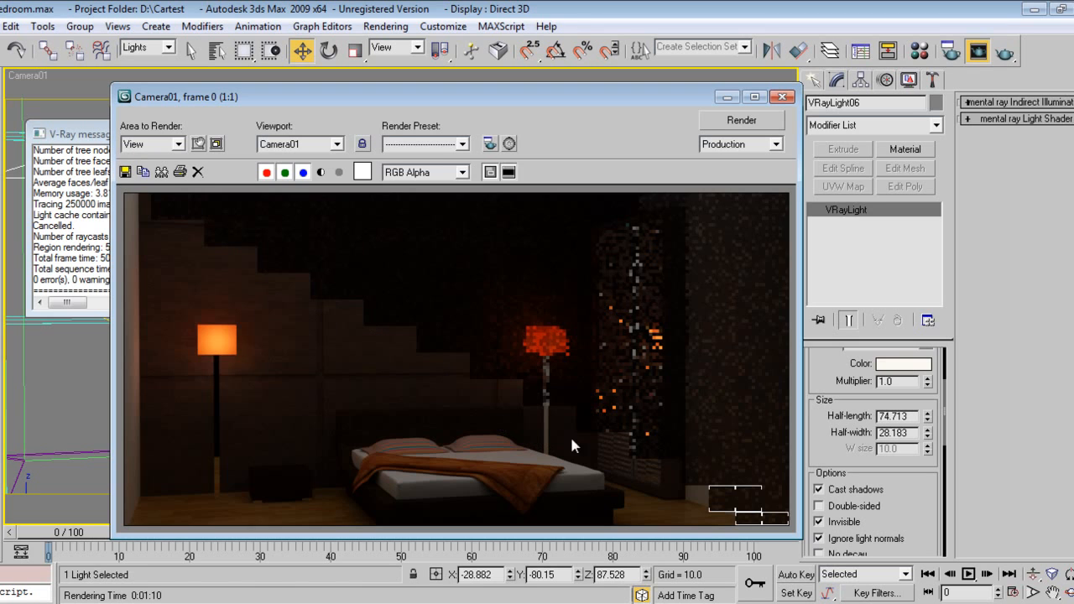
mouse_move(171, 377)
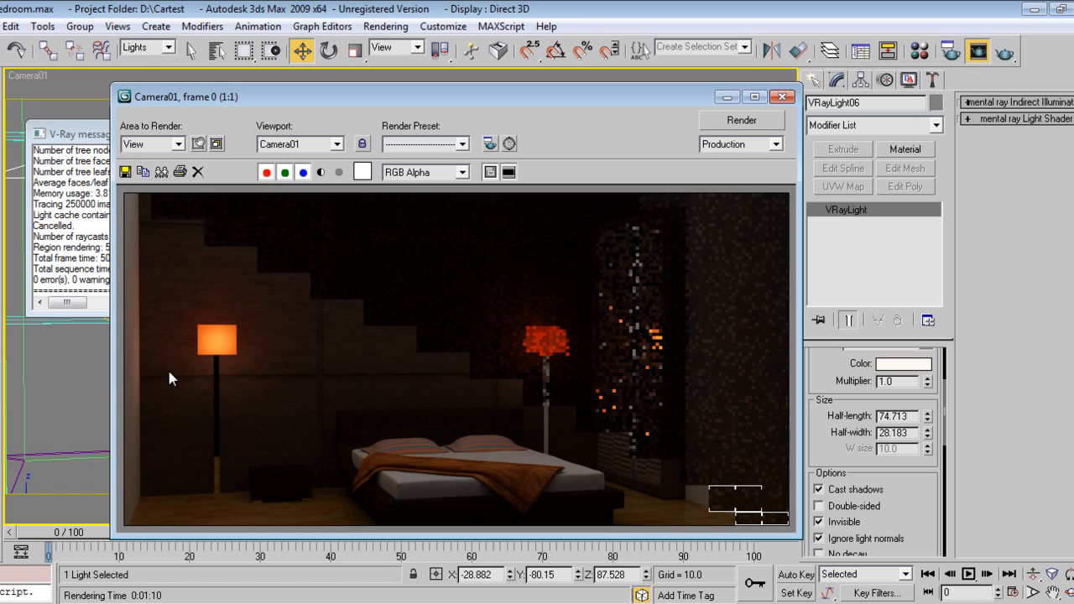
mouse_move(500, 282)
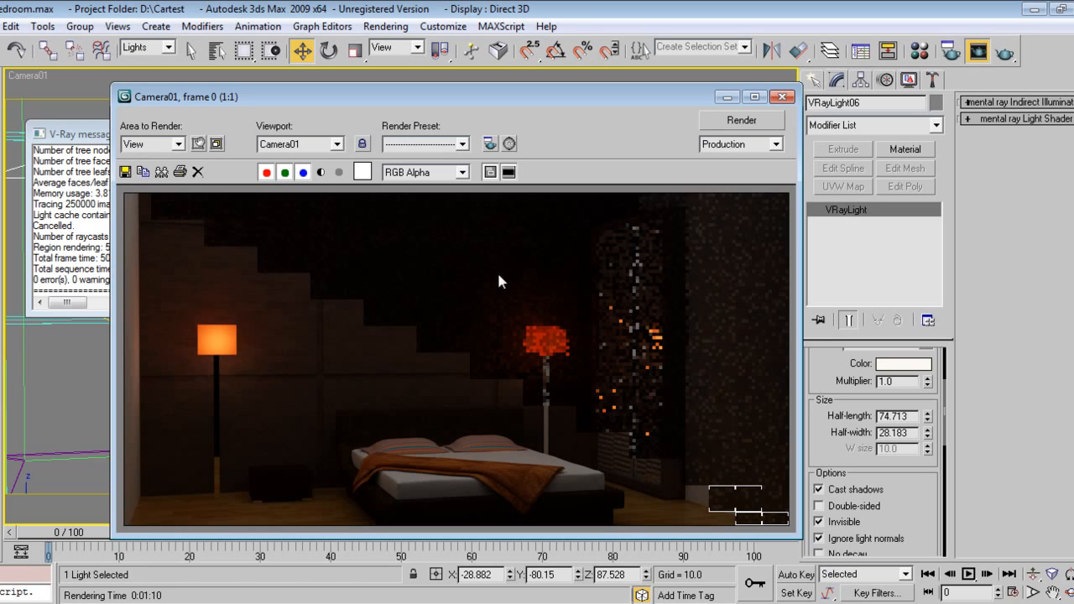
mouse_move(639, 317)
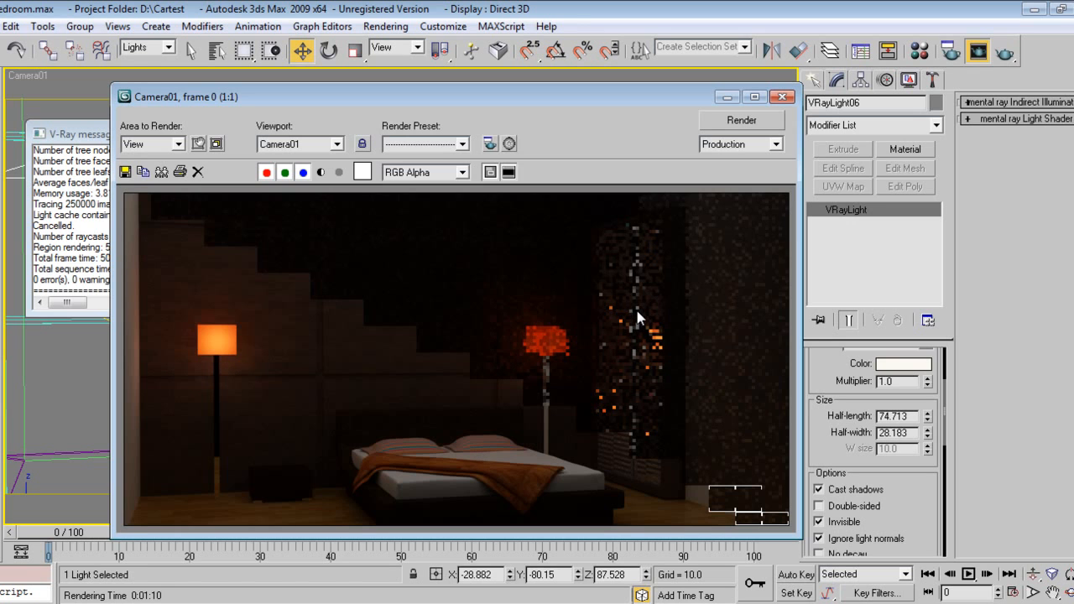
Cancel the unfinished test render so VRayLight06 can be raised to multiplier 2 and half-width about 51
left_click(804, 97)
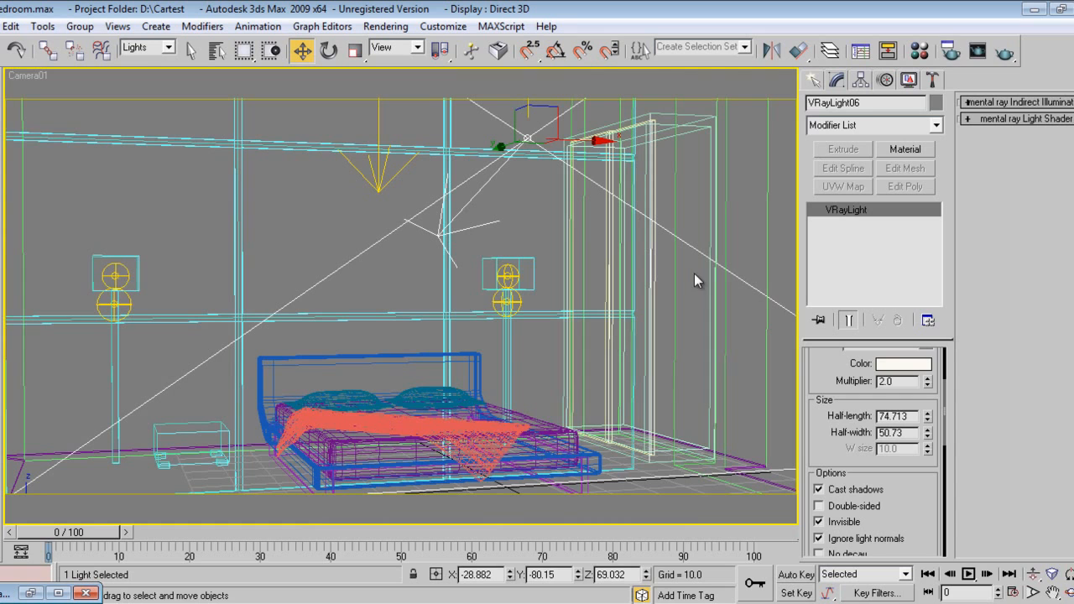
Render the final full Camera01 frame of the bedroom with both floor lamps glowing
left_click(1000, 52)
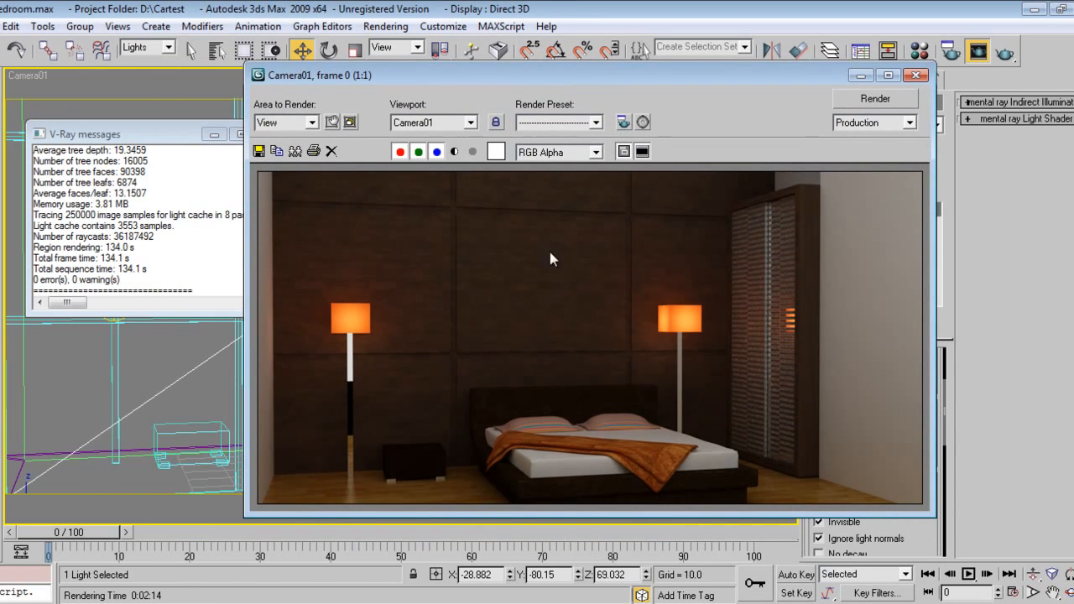
mouse_move(913, 319)
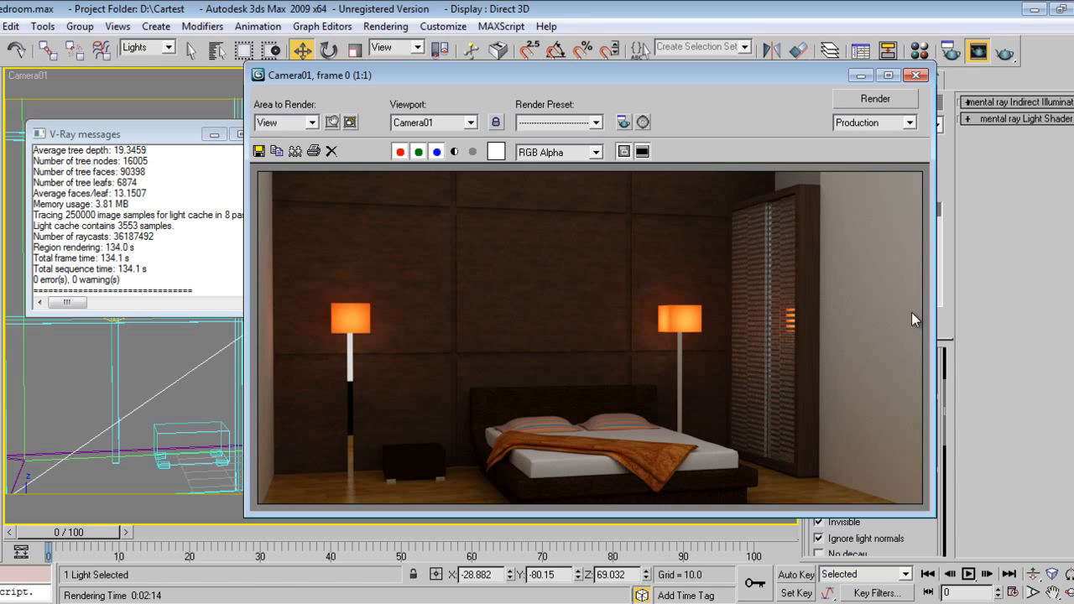
mouse_move(898, 322)
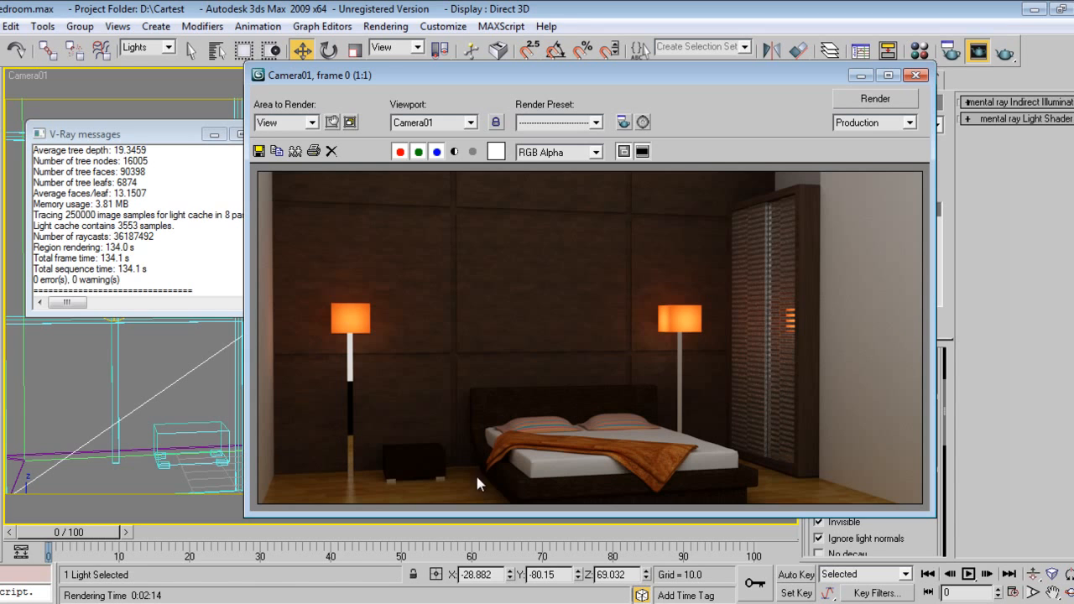
mouse_move(712, 466)
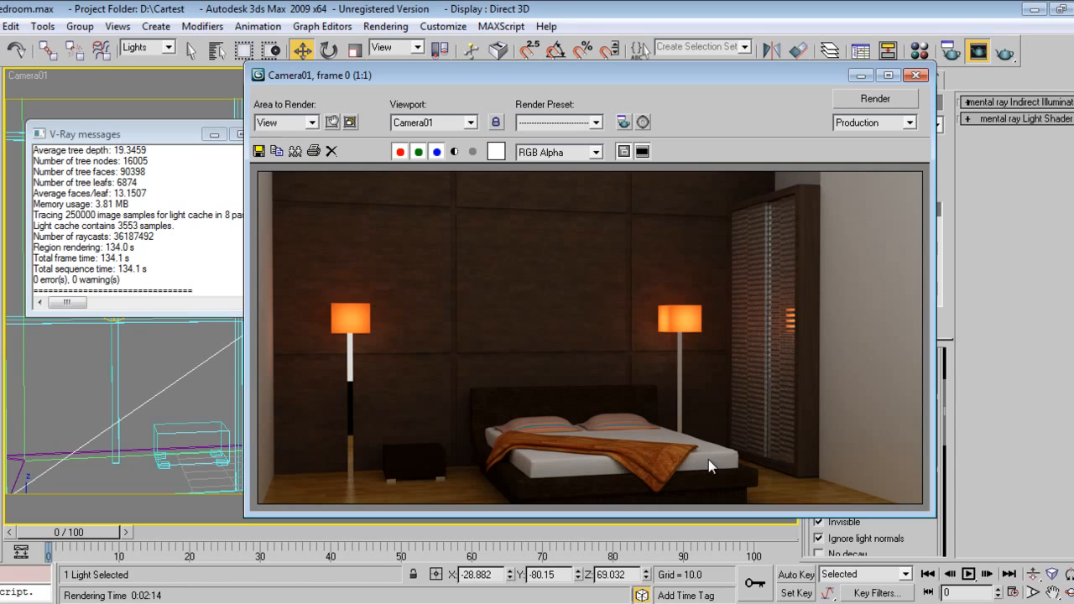
mouse_move(845, 463)
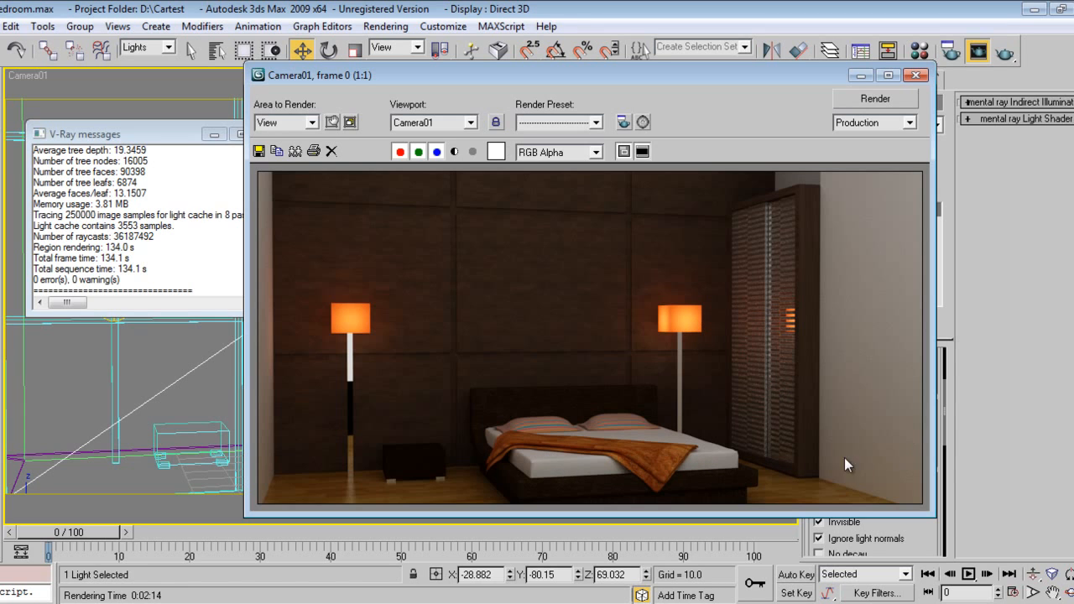
mouse_move(818, 220)
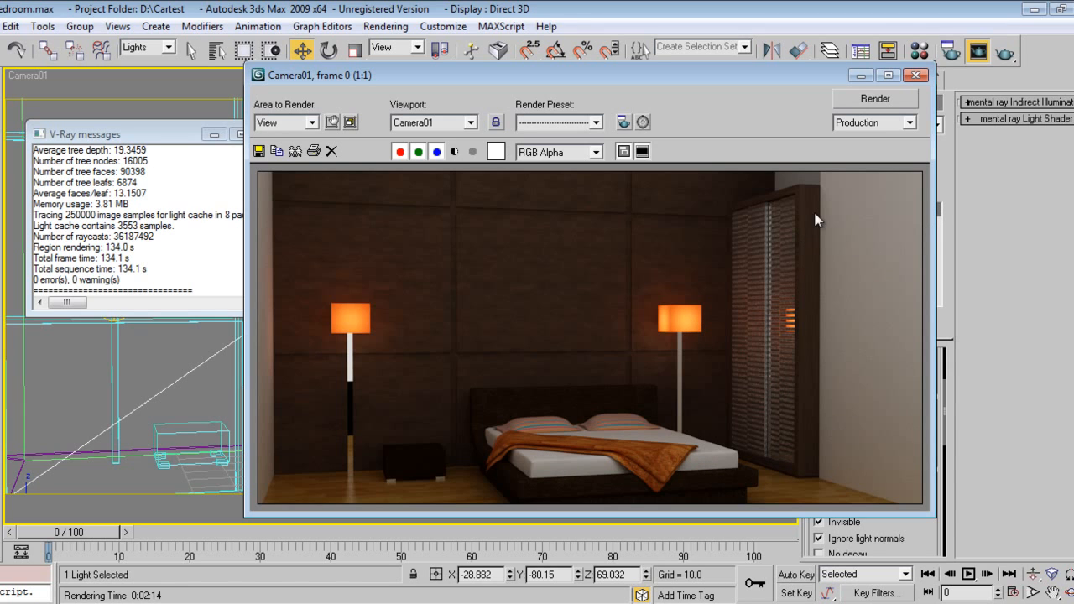
mouse_move(864, 122)
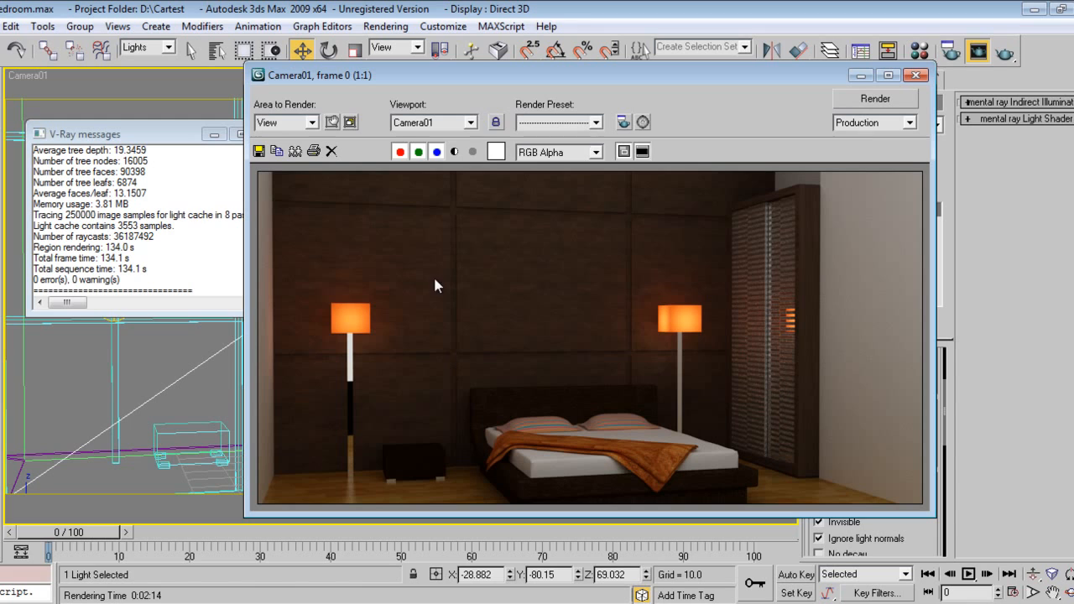
mouse_move(456, 285)
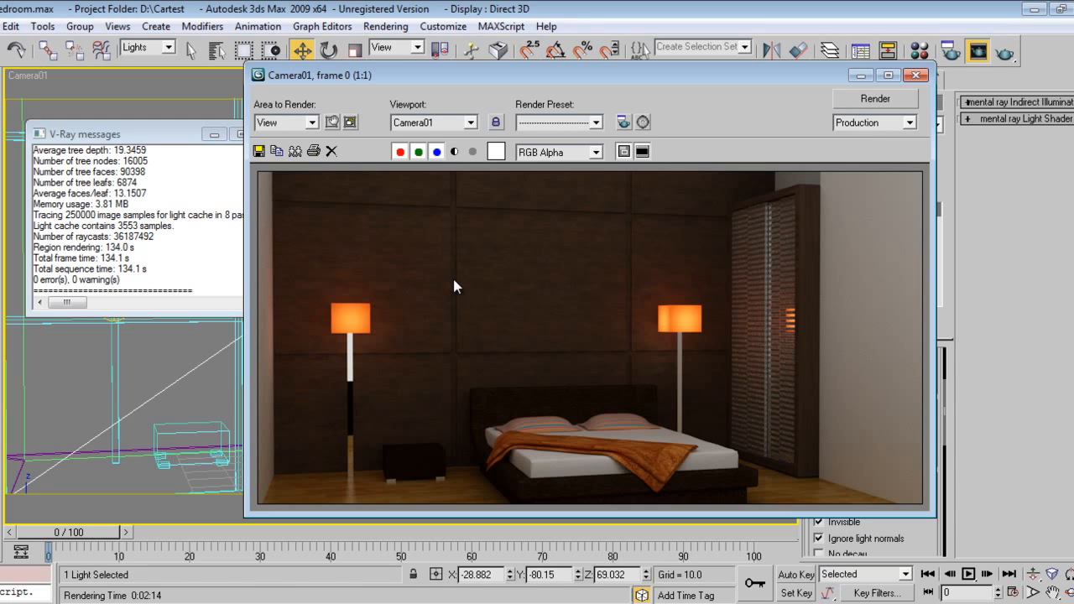